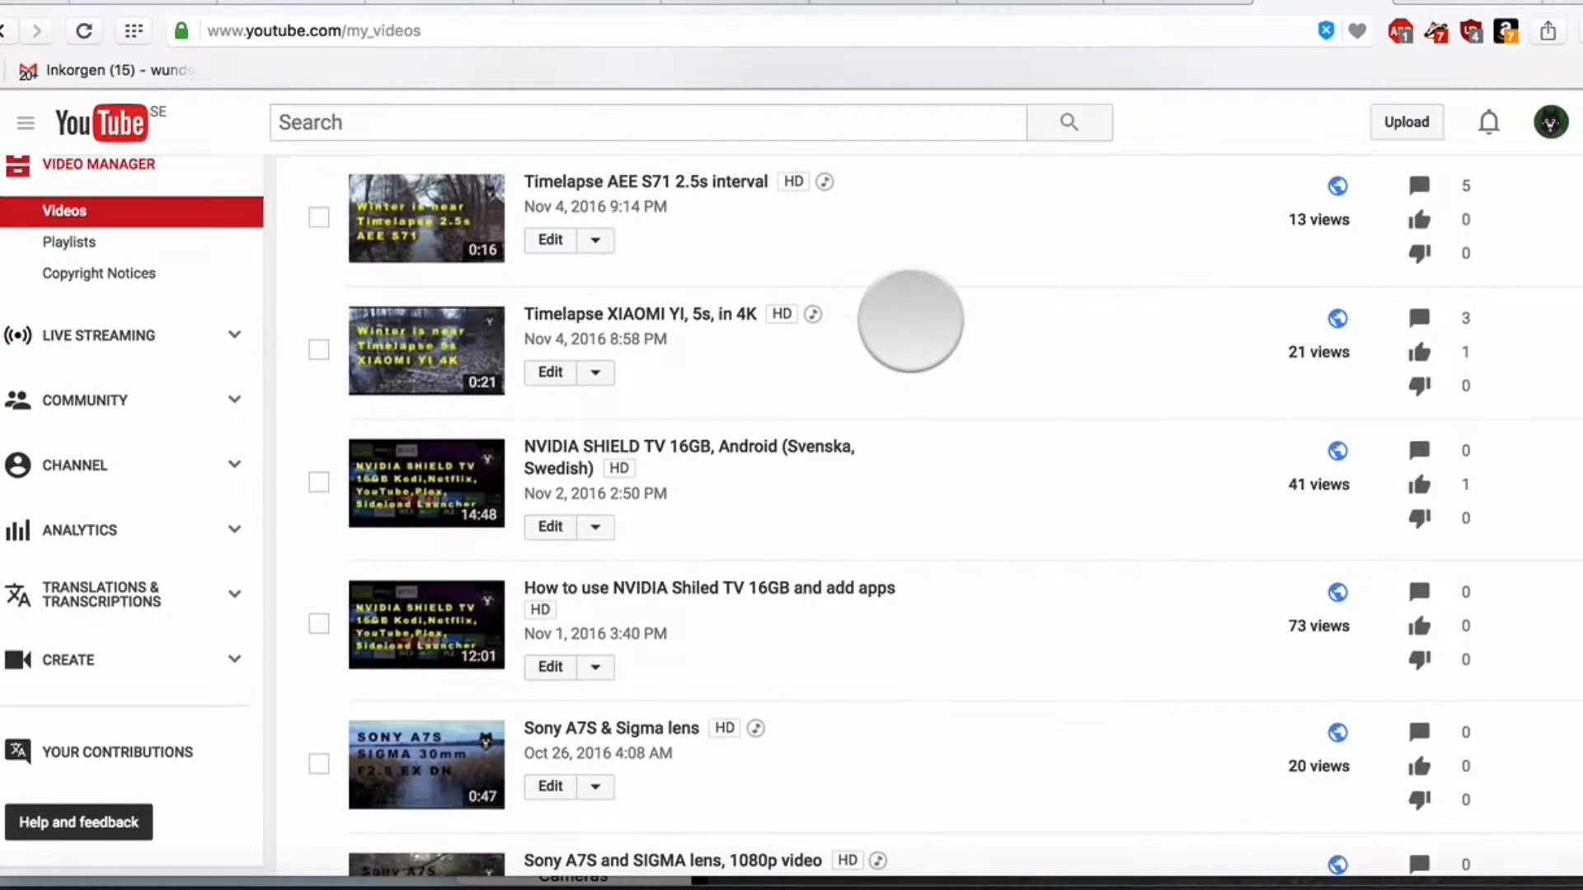
- Bring the Florida 4K test video into edit mode with its playlist options visible
{"action": "scroll", "scroll_direction": "down", "scroll_amount": 3}
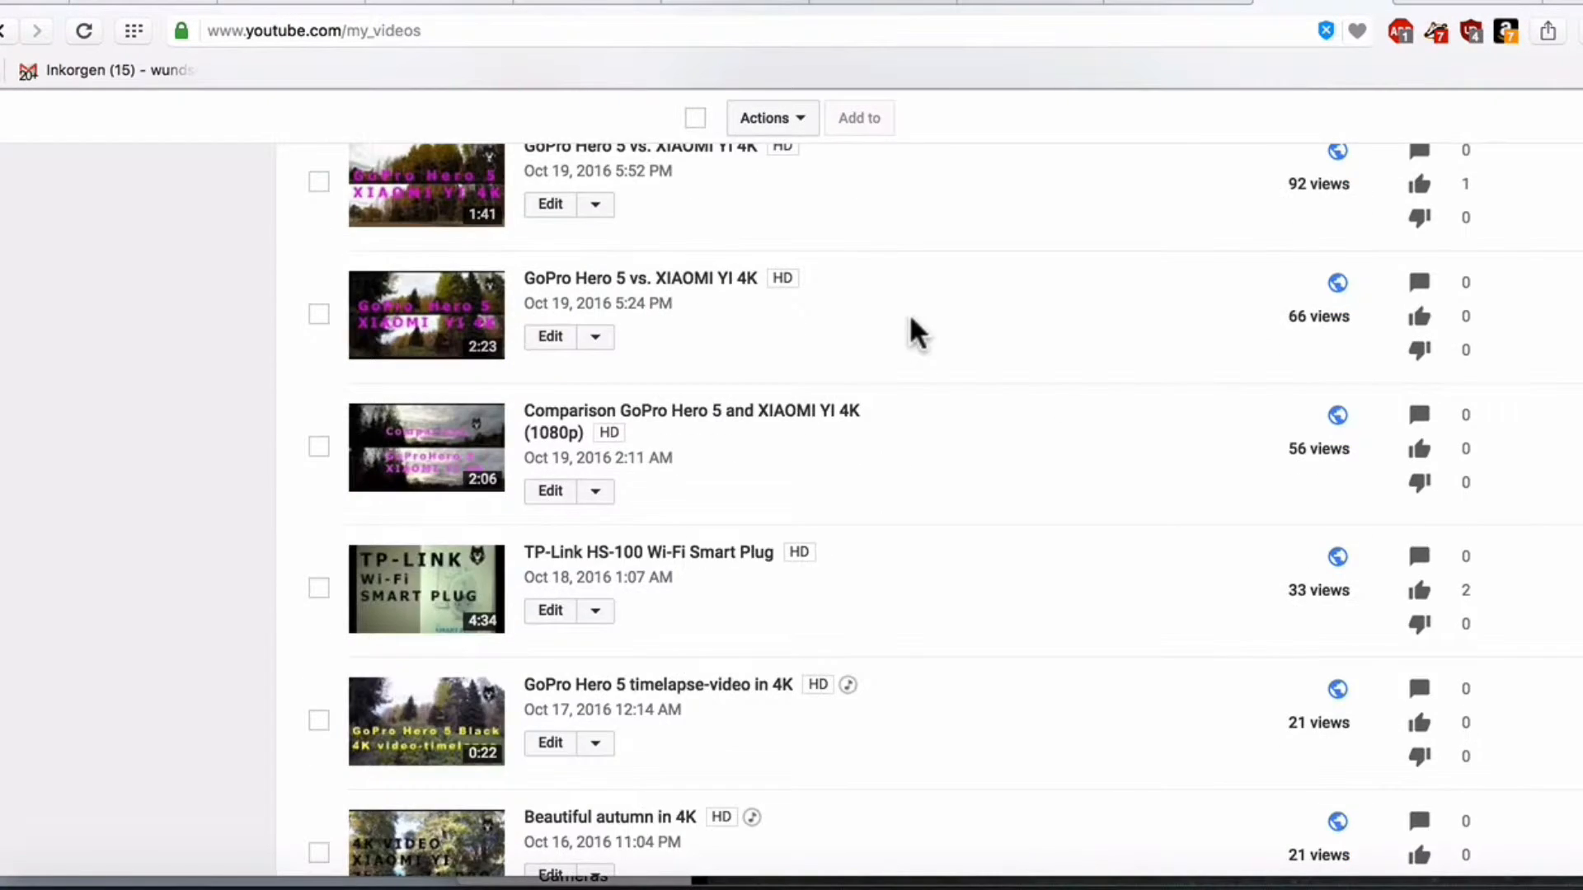
{"action": "scroll", "scroll_direction": "down", "scroll_amount": 3}
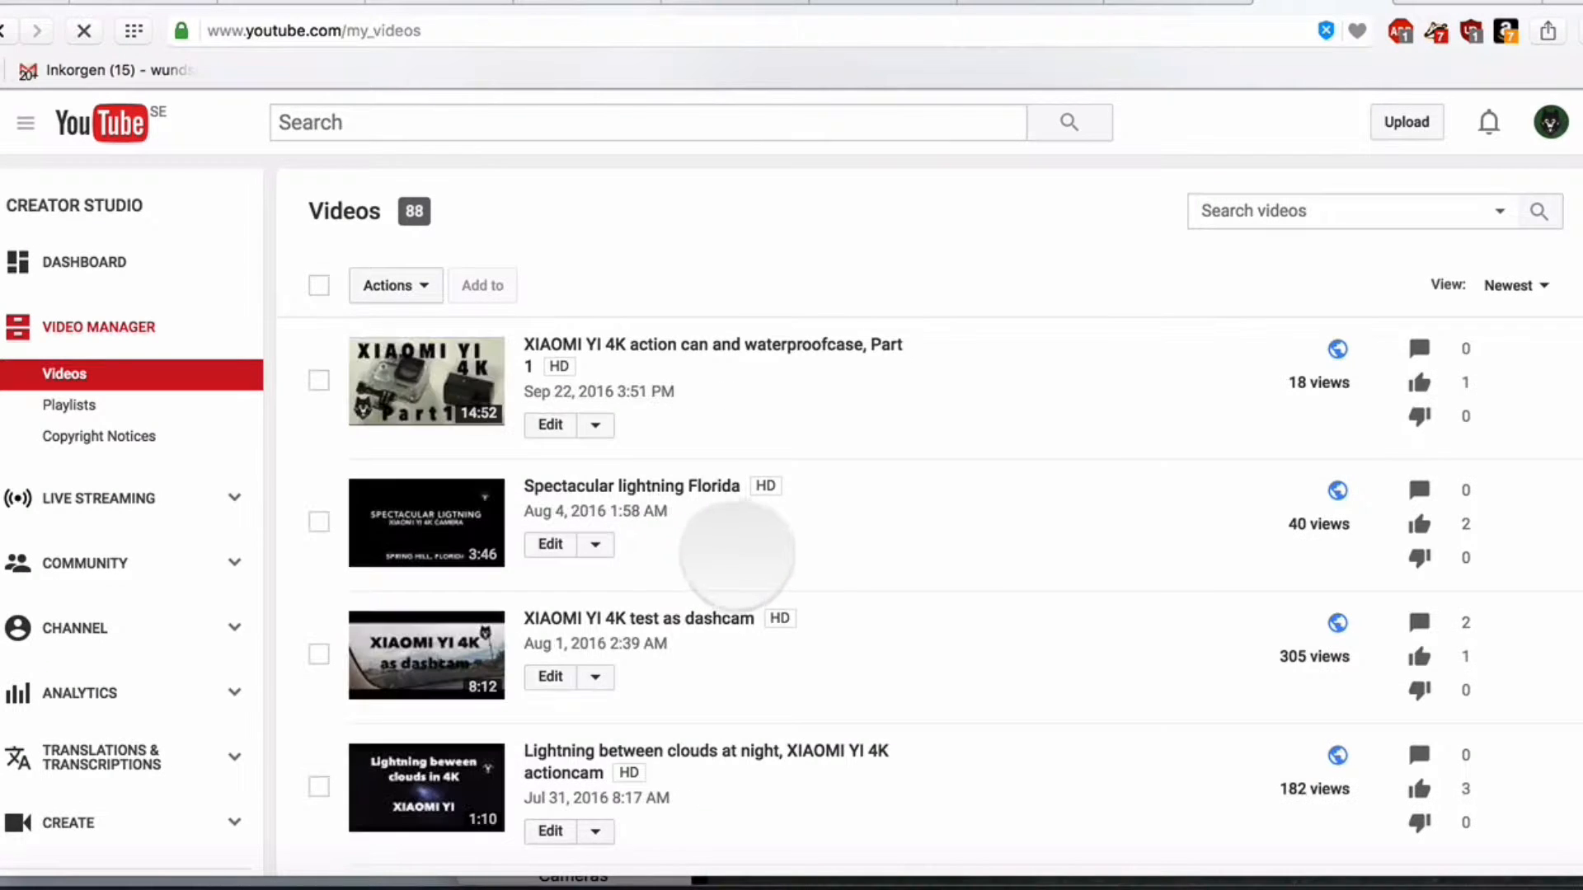
{"action": "scroll", "scroll_direction": "down", "scroll_amount": 3}
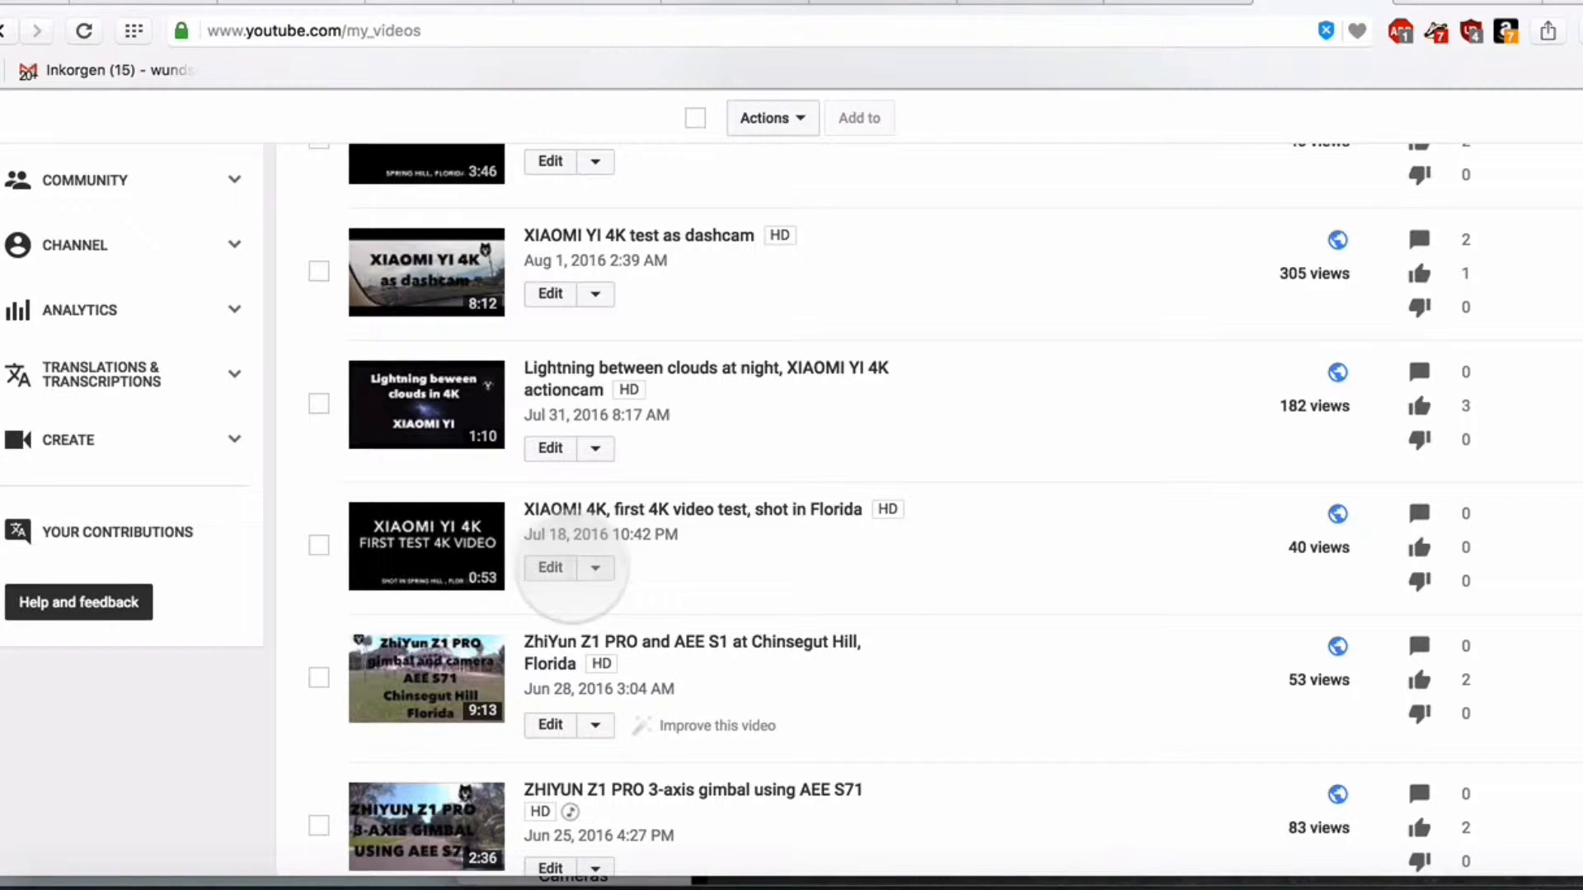
{"action": "left_click", "coordinate": [551, 567]}
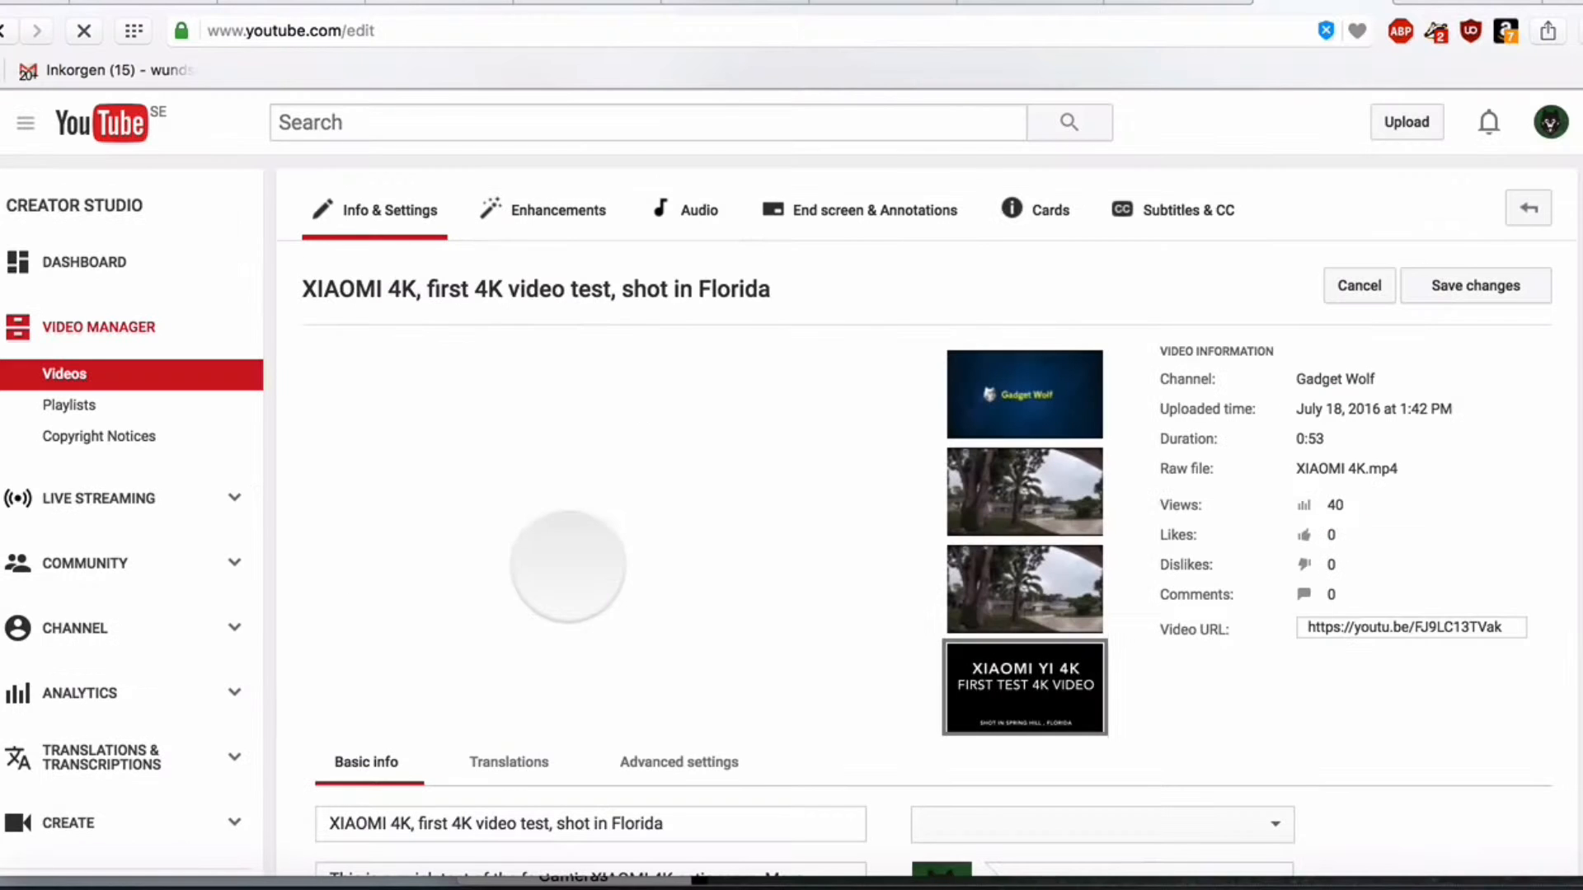
{"action": "scroll", "scroll_direction": "down", "scroll_amount": 3}
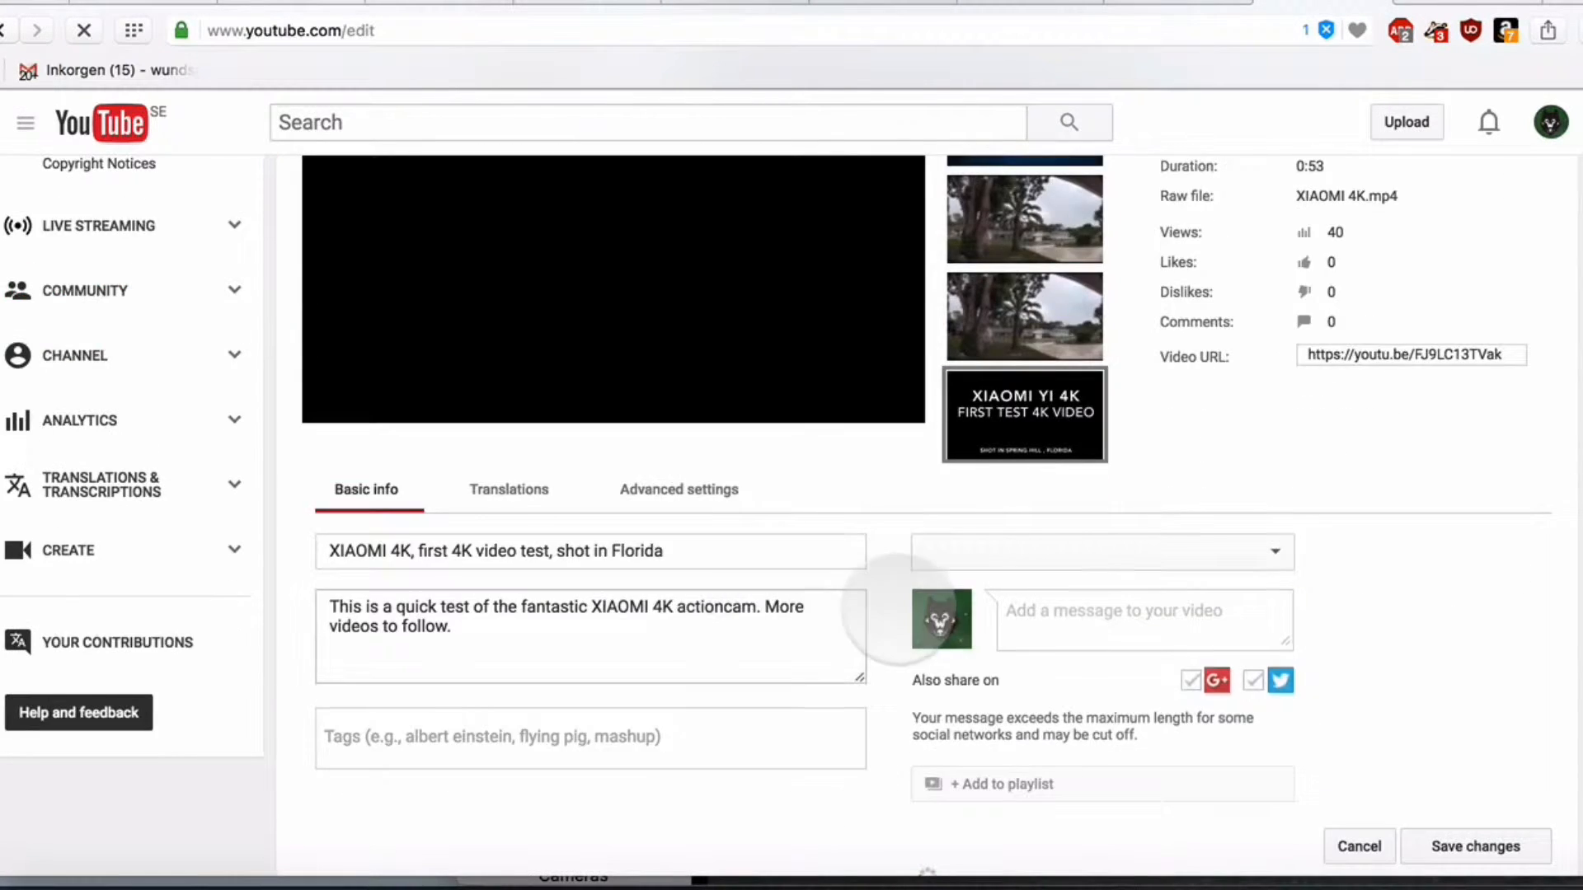
{"action": "scroll", "scroll_direction": "down", "scroll_amount": 3}
{"action": "type", "text": "XIAOMY YI 4K actioncam 4K 4K video"}
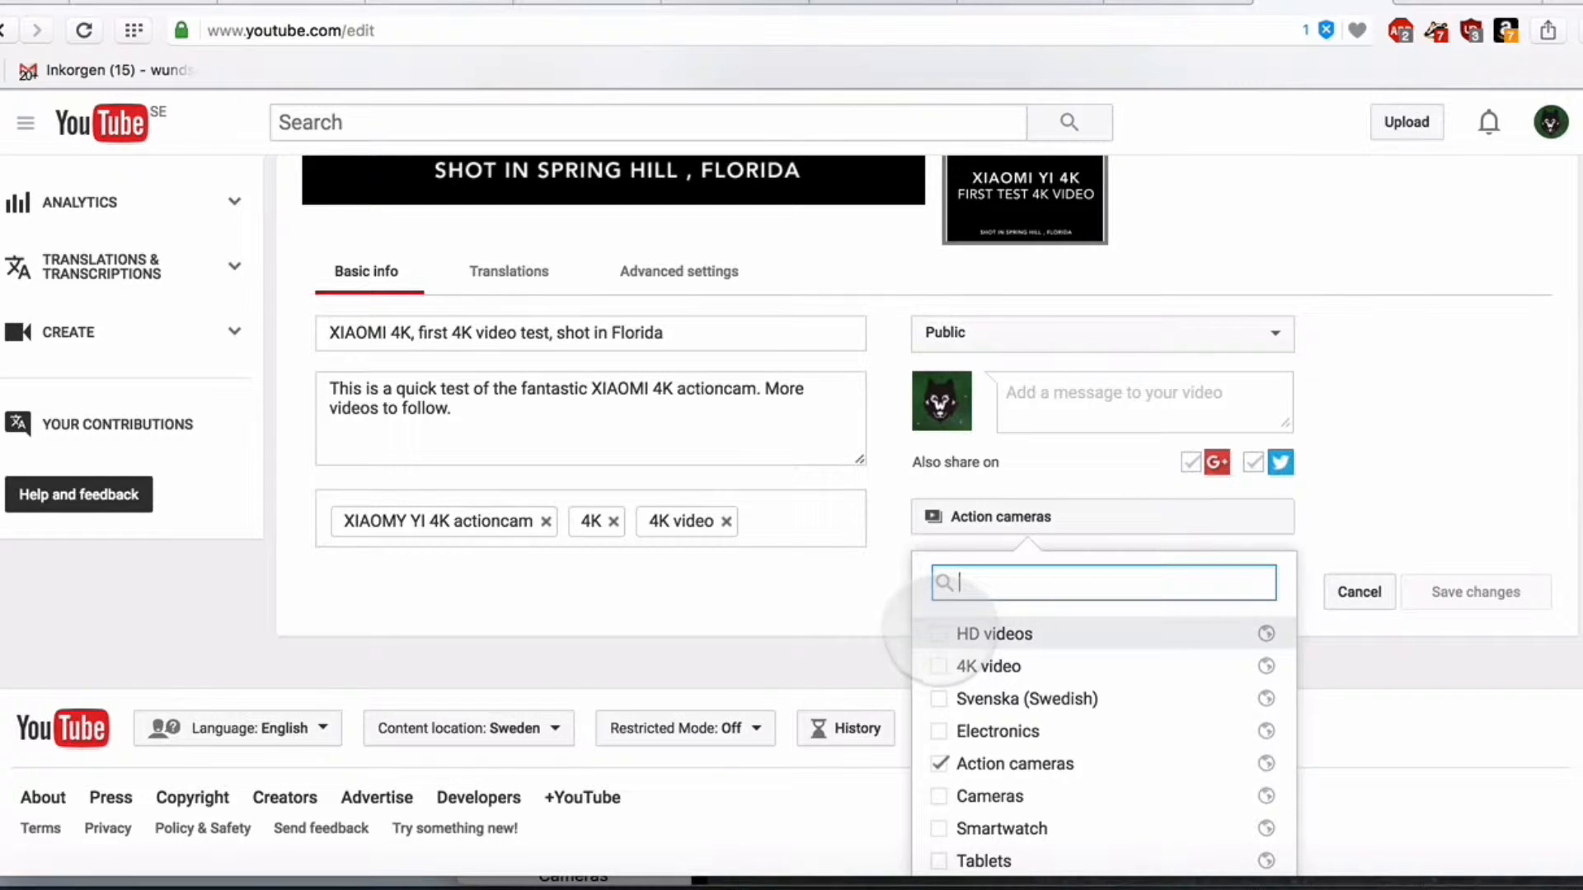
- Assign the video to HD videos, drop it from Action cameras, and save the changes
{"action": "left_click", "coordinate": [939, 633]}
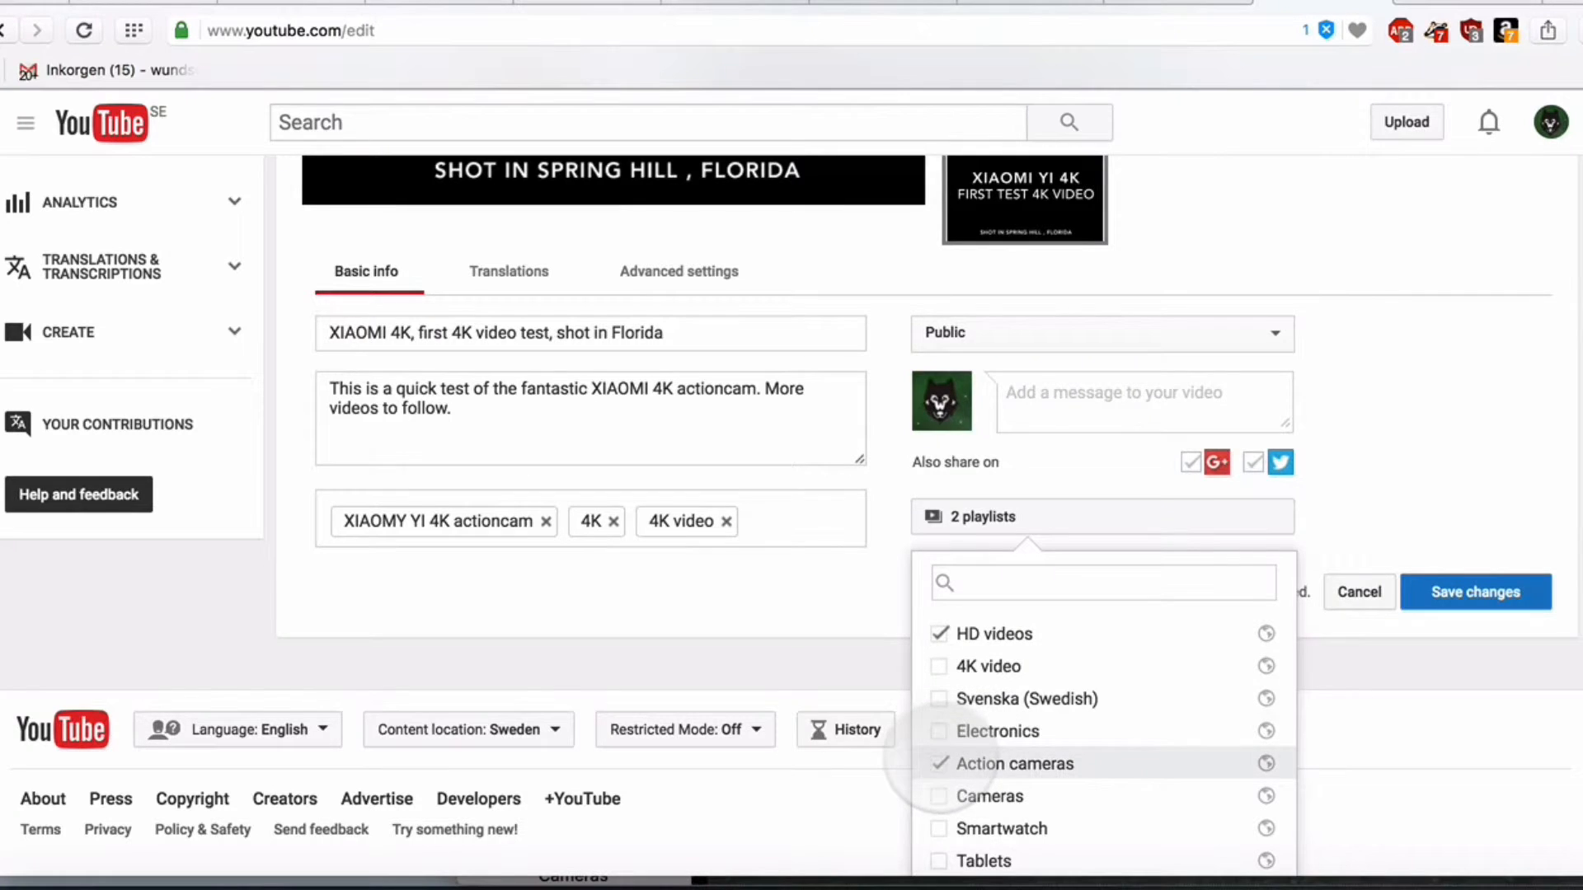
{"action": "left_click", "coordinate": [938, 764]}
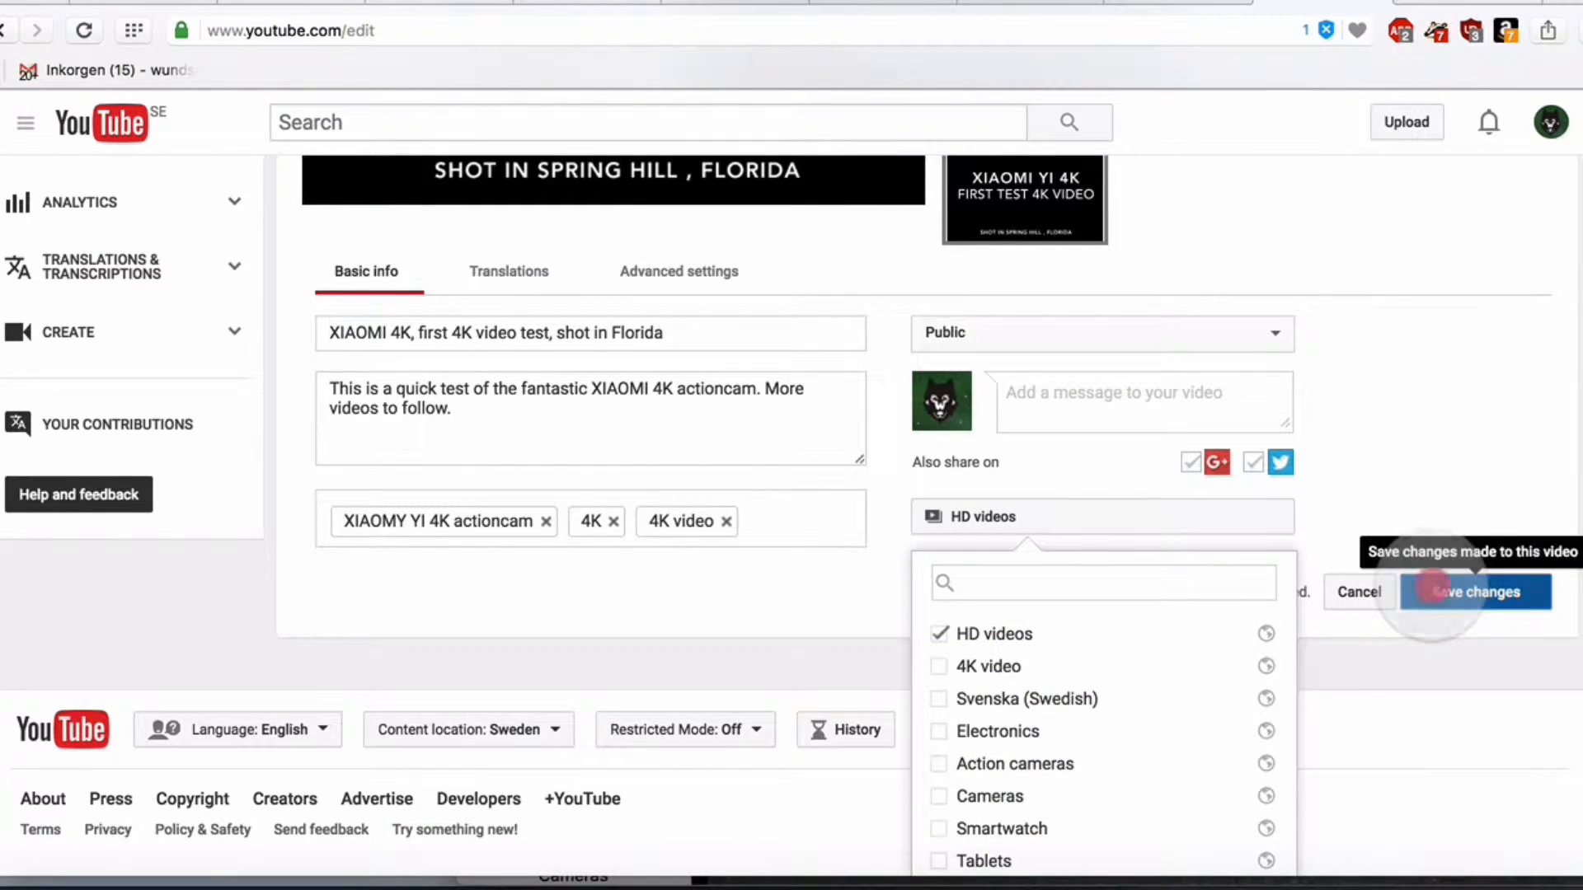
{"action": "left_click", "coordinate": [1474, 592]}
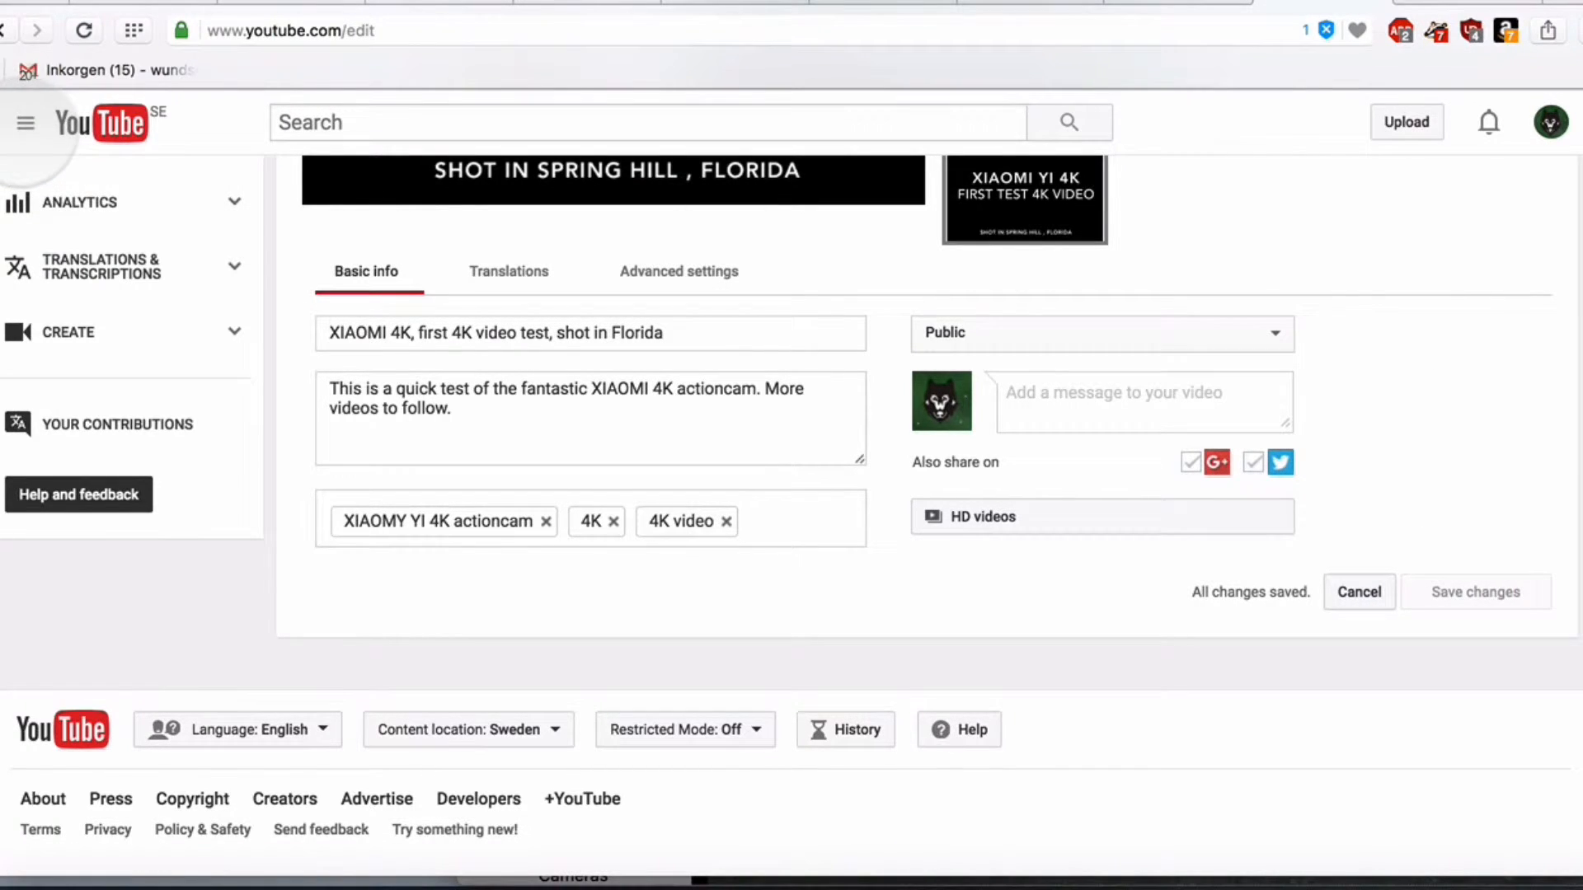
- View the HD videos playlist on the channel, now listing five videos with the Florida 4K test
{"action": "left_click", "coordinate": [24, 124]}
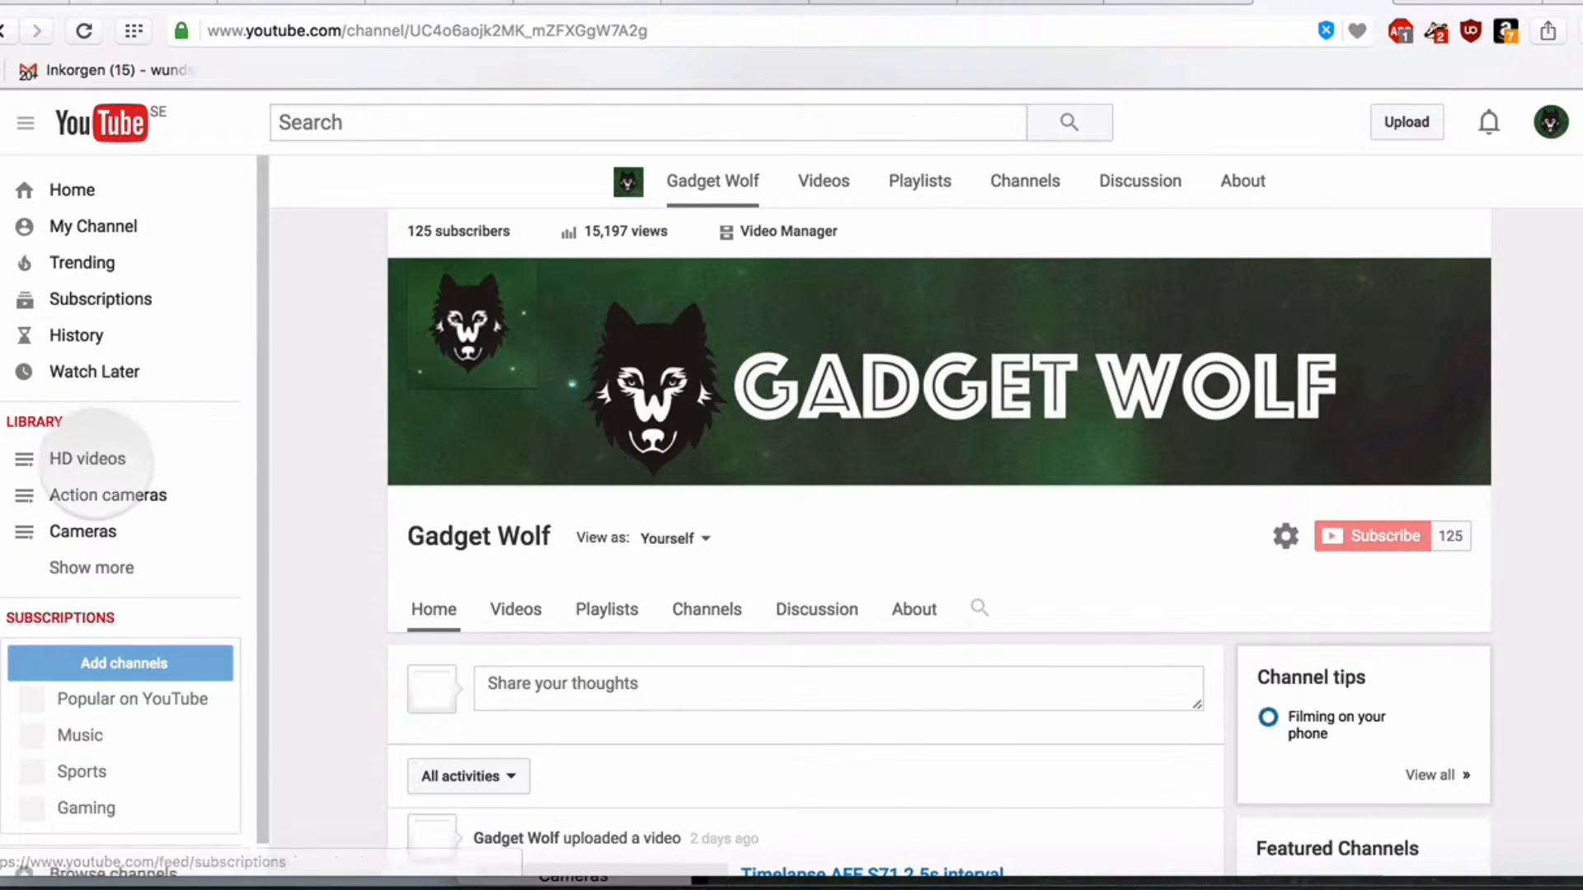
{"action": "left_click", "coordinate": [85, 458]}
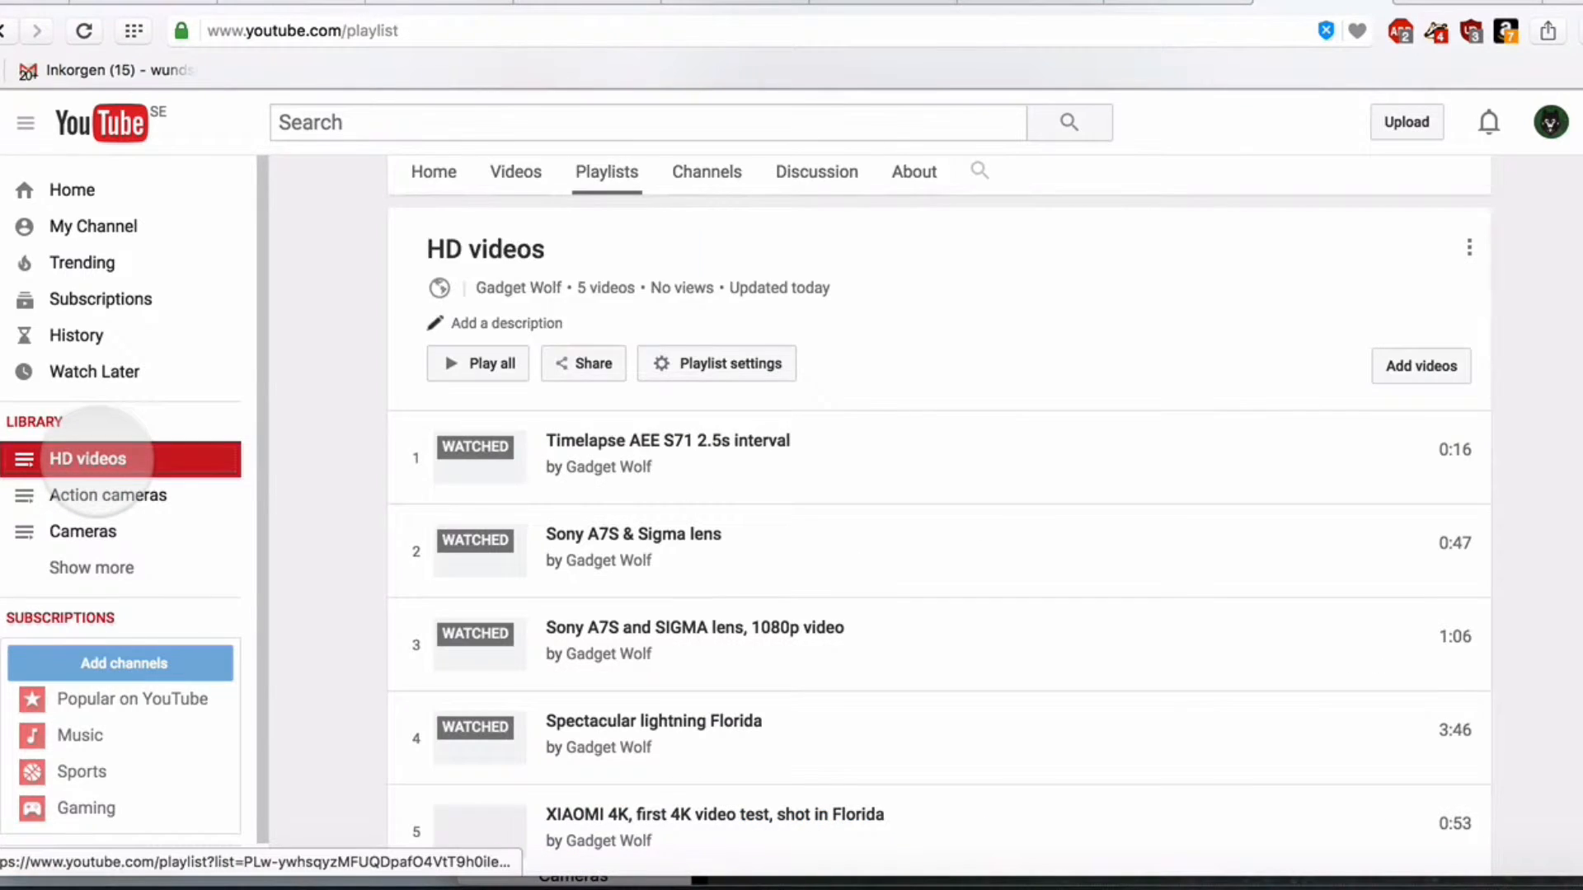
{"action": "scroll", "scroll_direction": "down", "scroll_amount": 3}
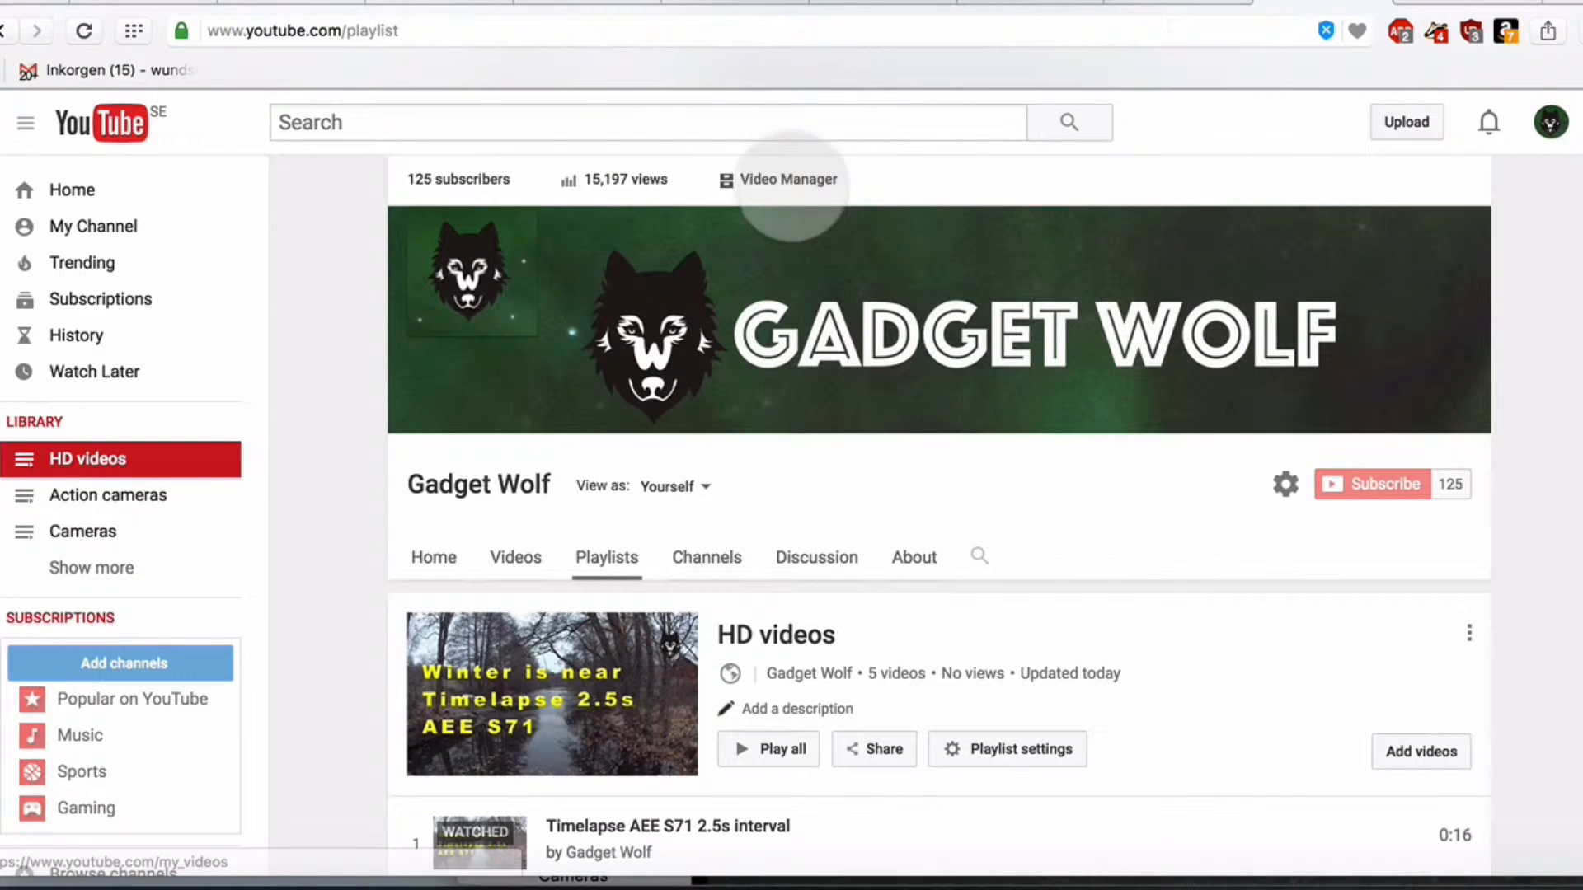
- Show page 2 of the Video Manager uploads, down to the 360 panning timelapse video
{"action": "left_click", "coordinate": [782, 180]}
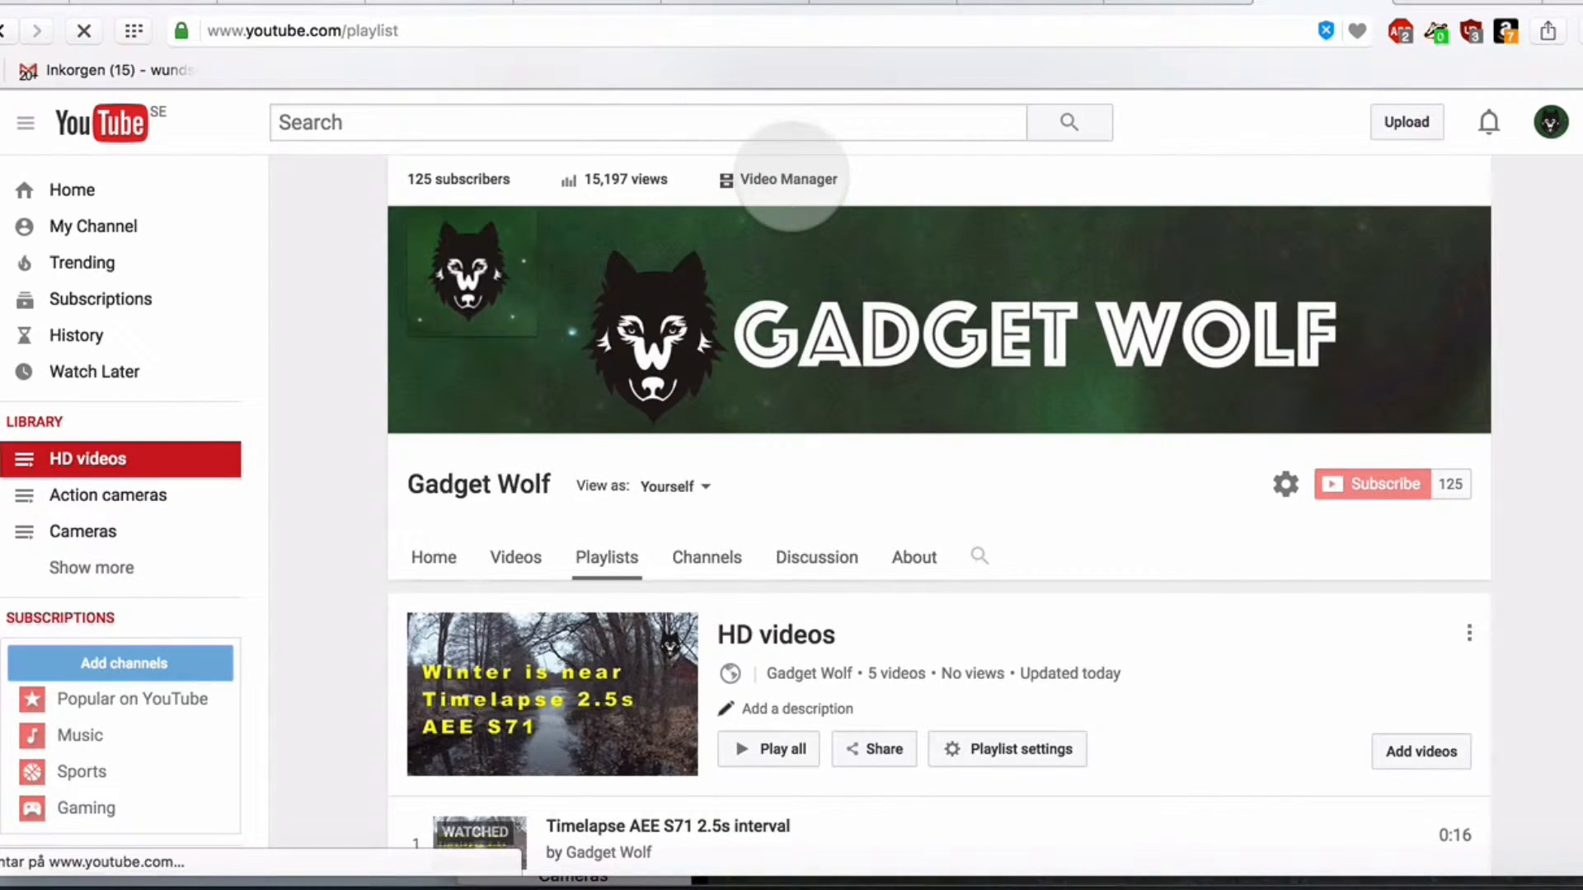
{"action": "left_click", "coordinate": [788, 178]}
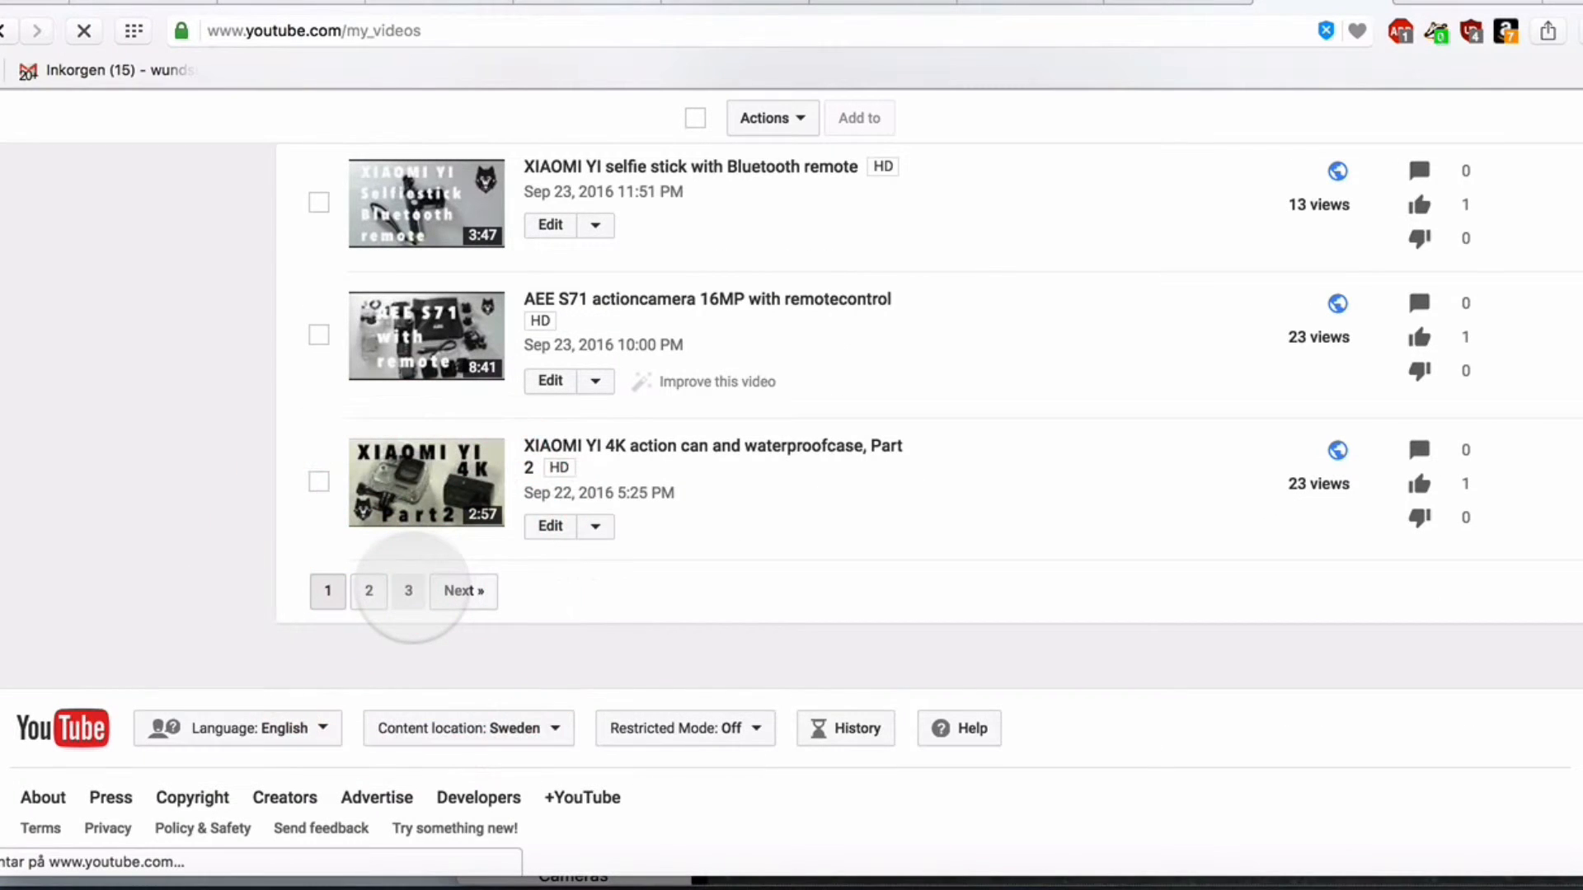
{"action": "left_click", "coordinate": [409, 591]}
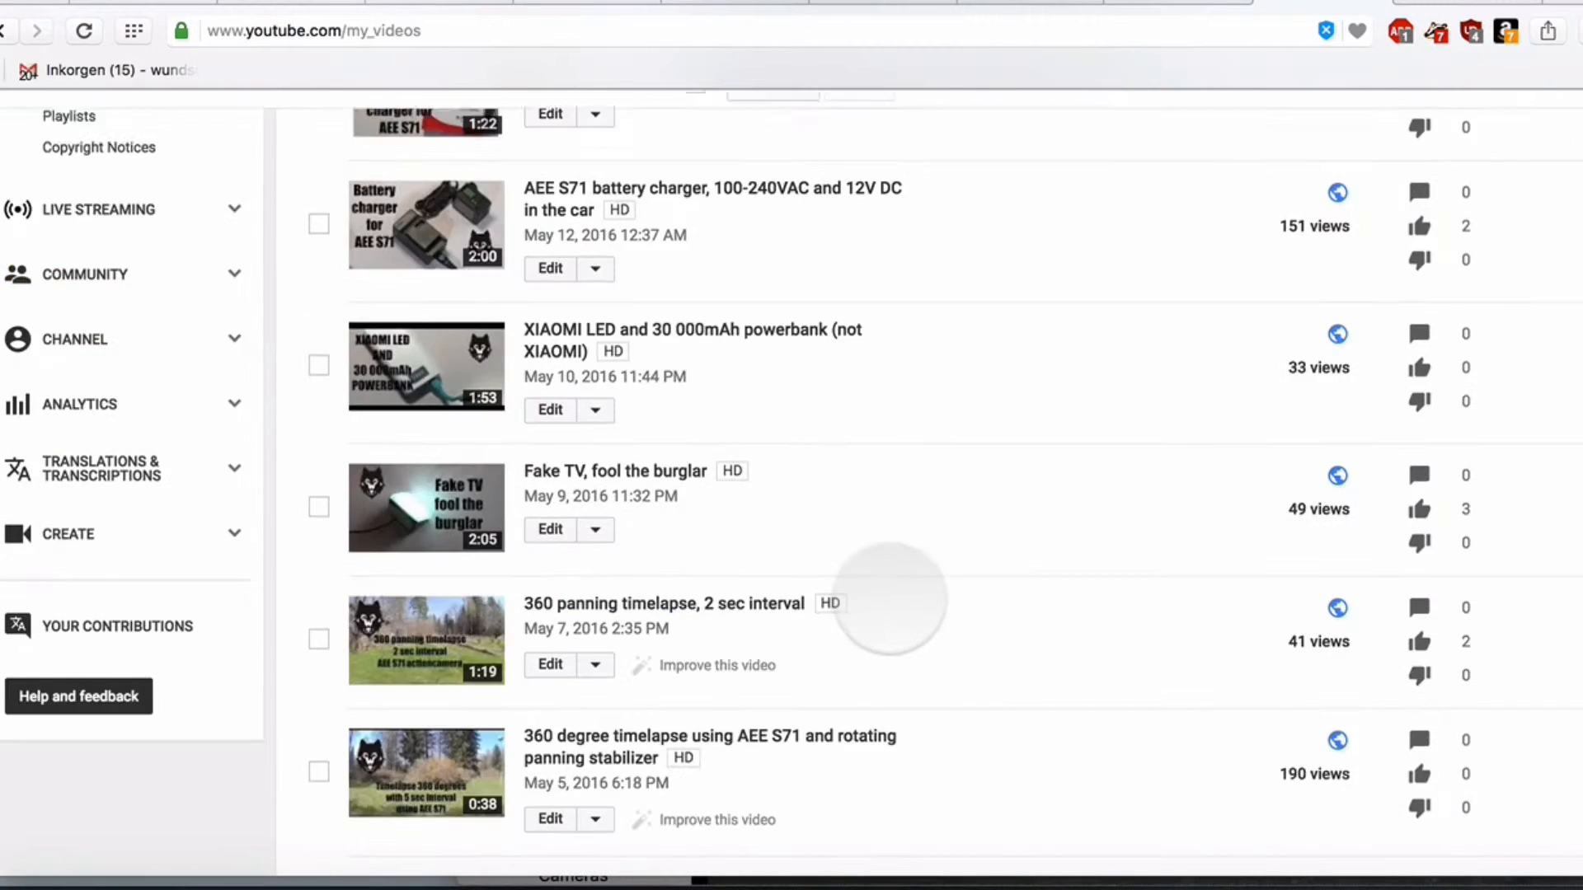
{"action": "scroll", "scroll_direction": "down", "scroll_amount": 3}
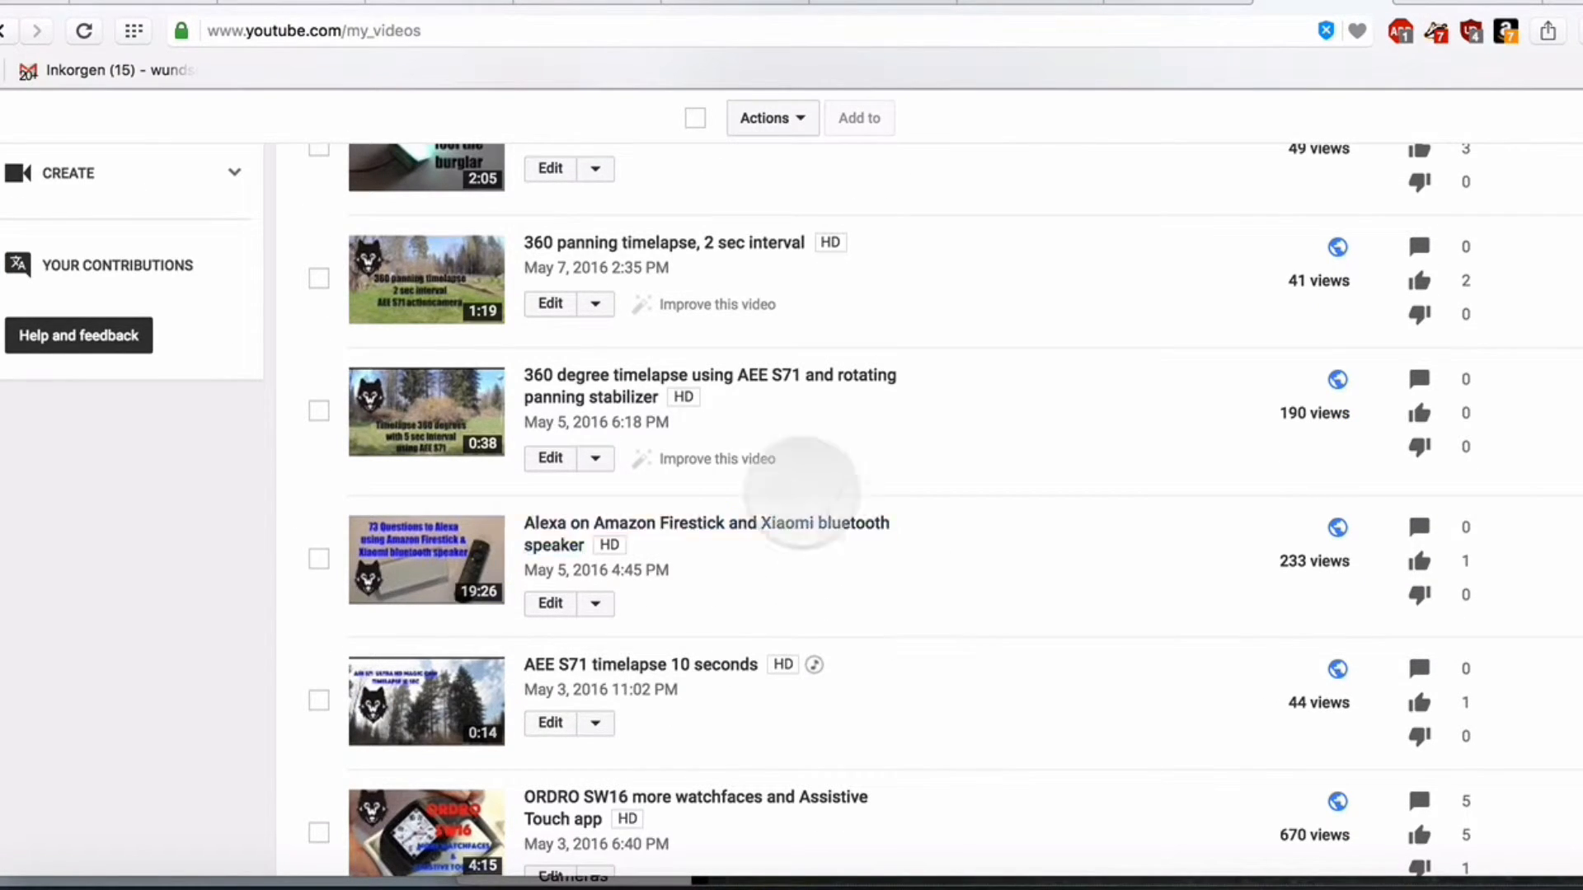
{"action": "mouse_move", "coordinate": [663, 242]}
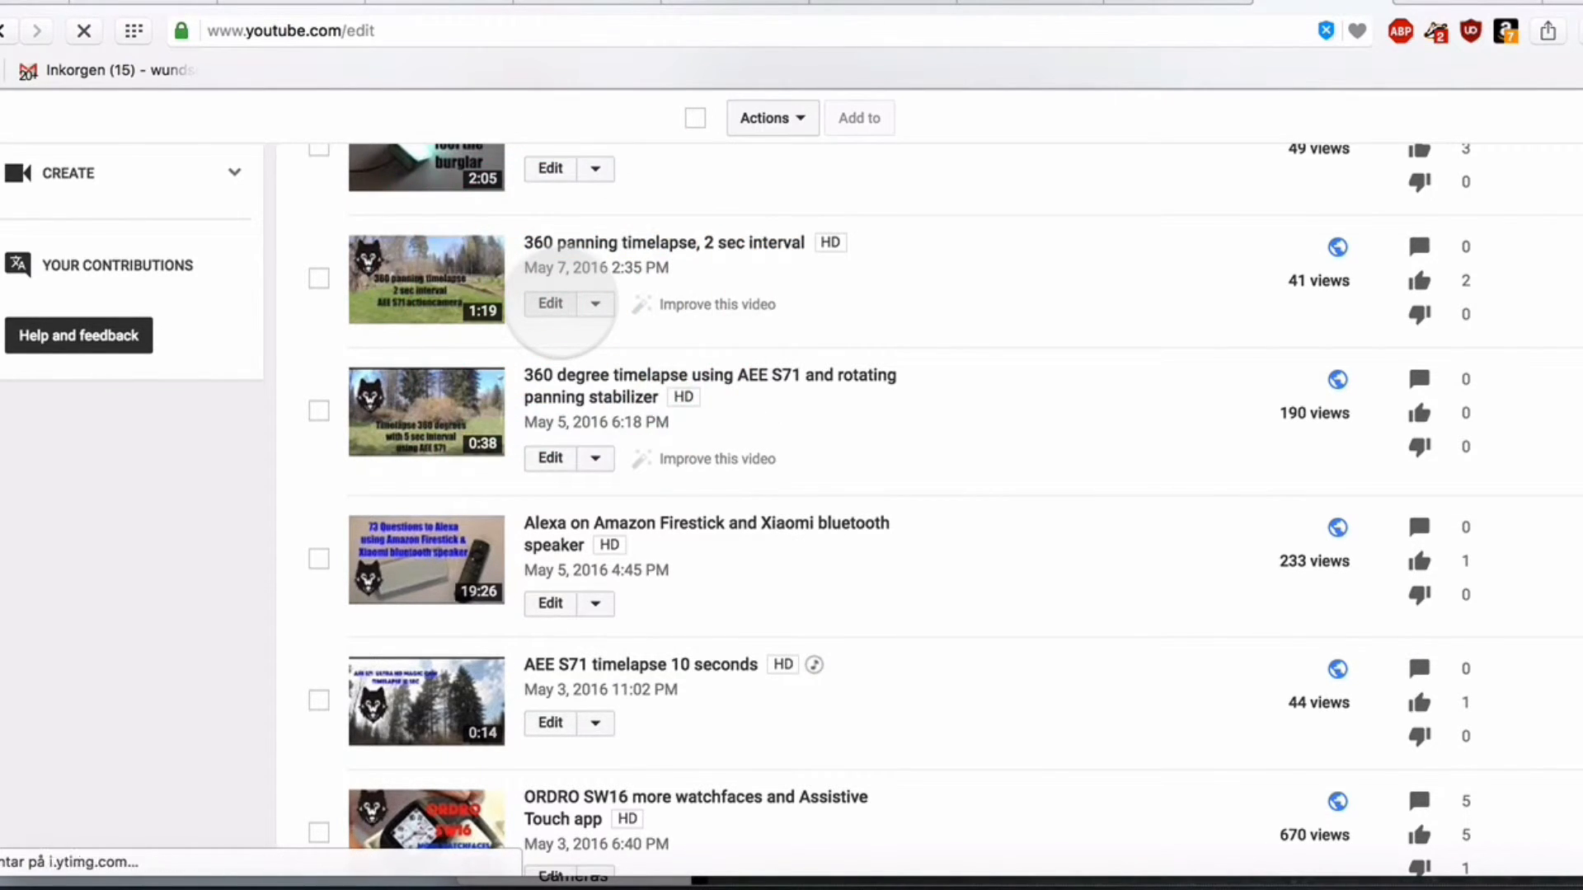
- Start a new playlist from the 360 panning timelapse video's playlist list
{"action": "left_click", "coordinate": [550, 303]}
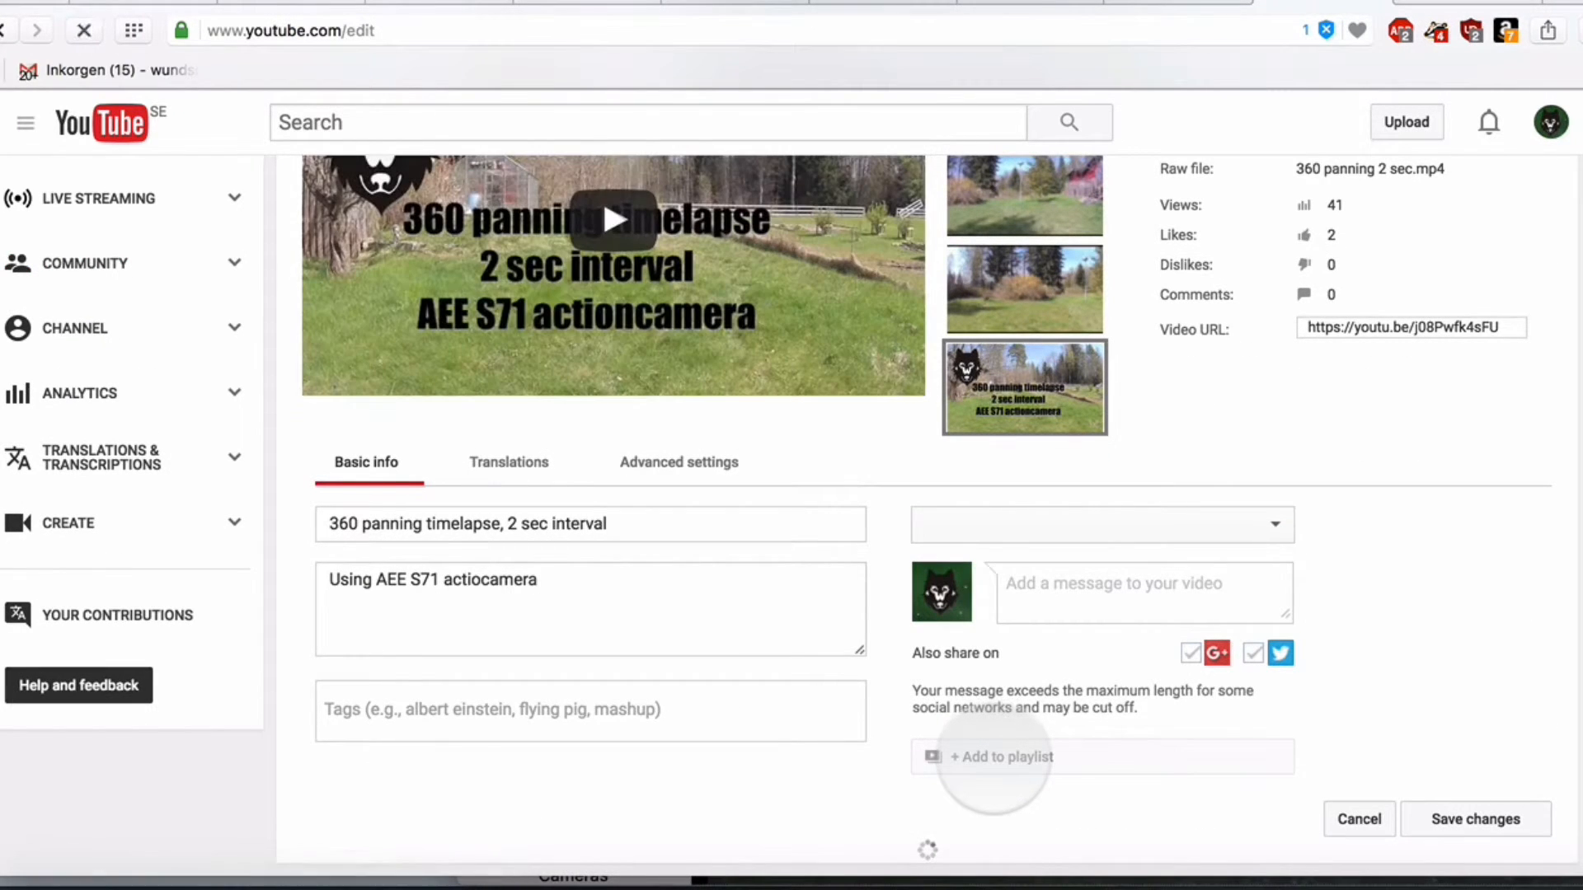
{"action": "left_click", "coordinate": [999, 757]}
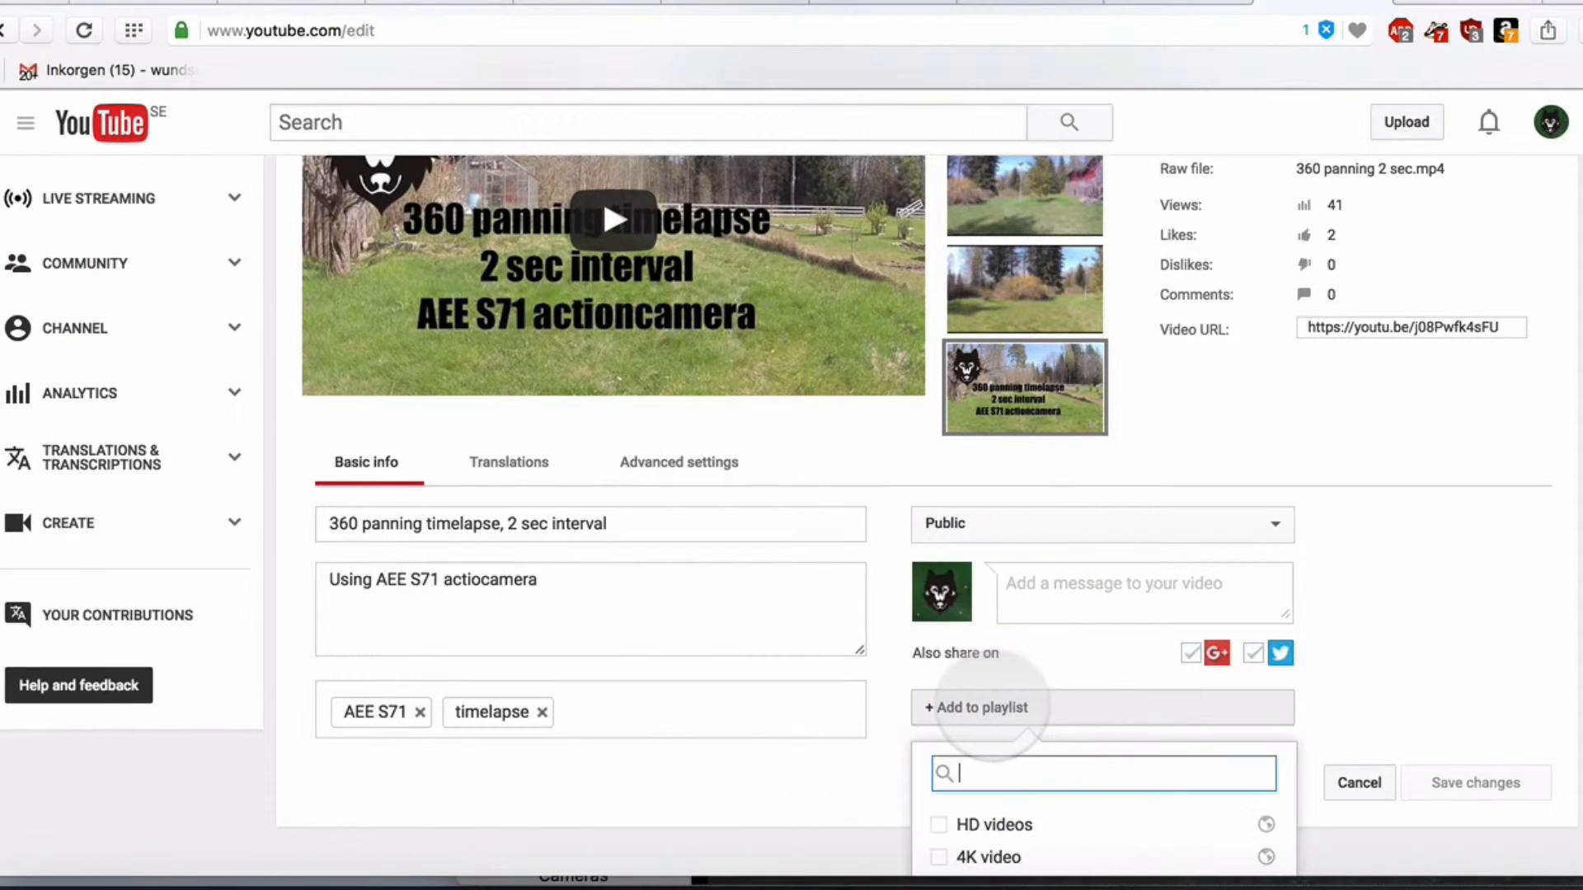
{"action": "scroll", "scroll_direction": "down", "scroll_amount": 3}
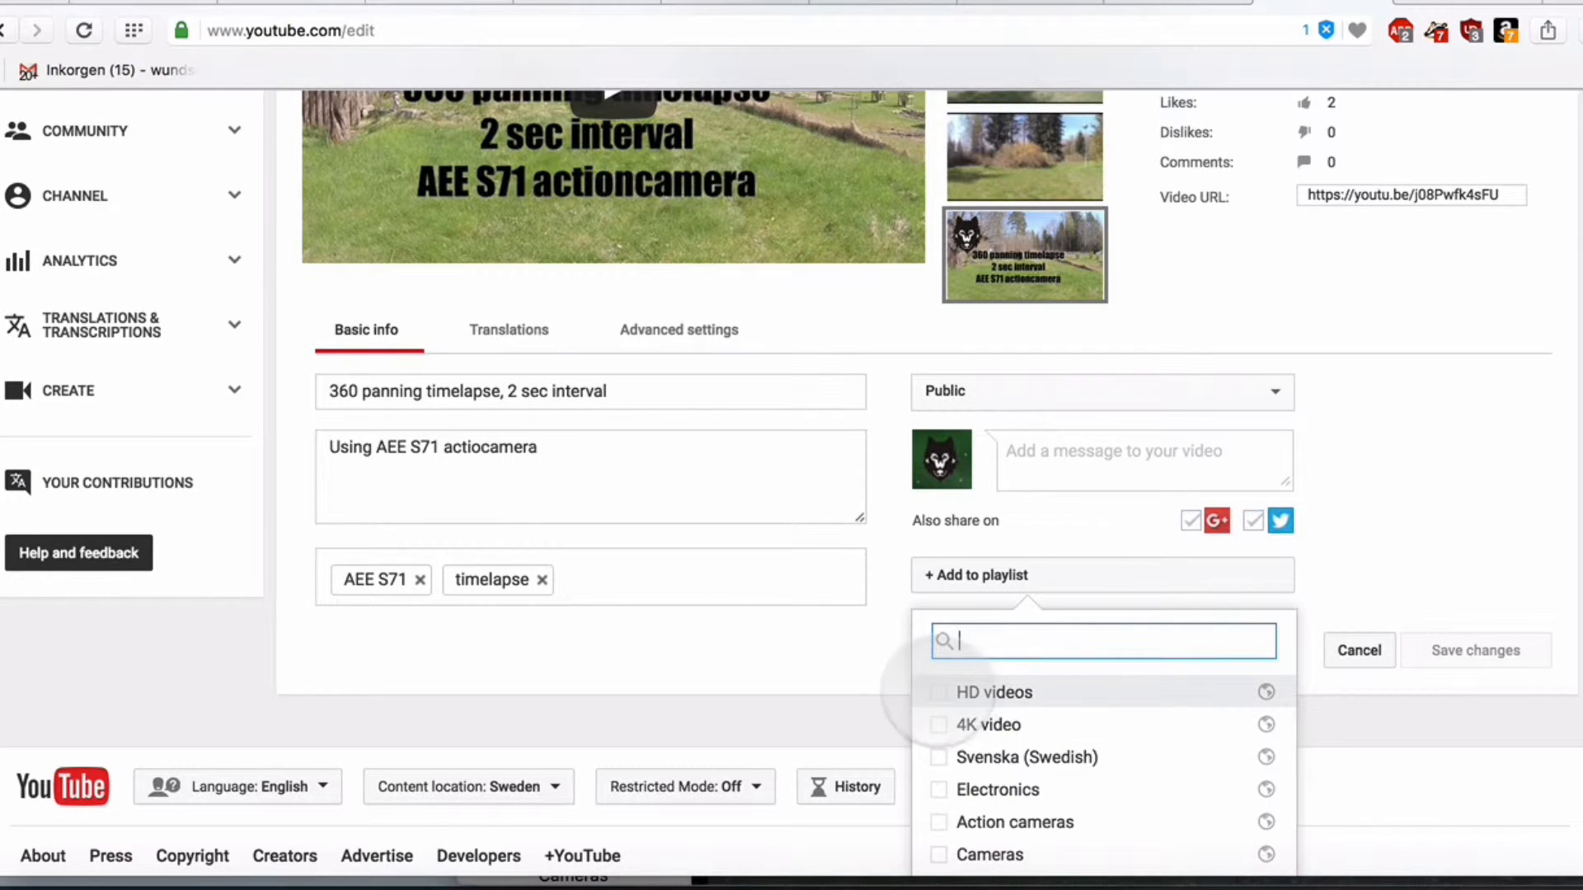
{"action": "left_click", "coordinate": [938, 692]}
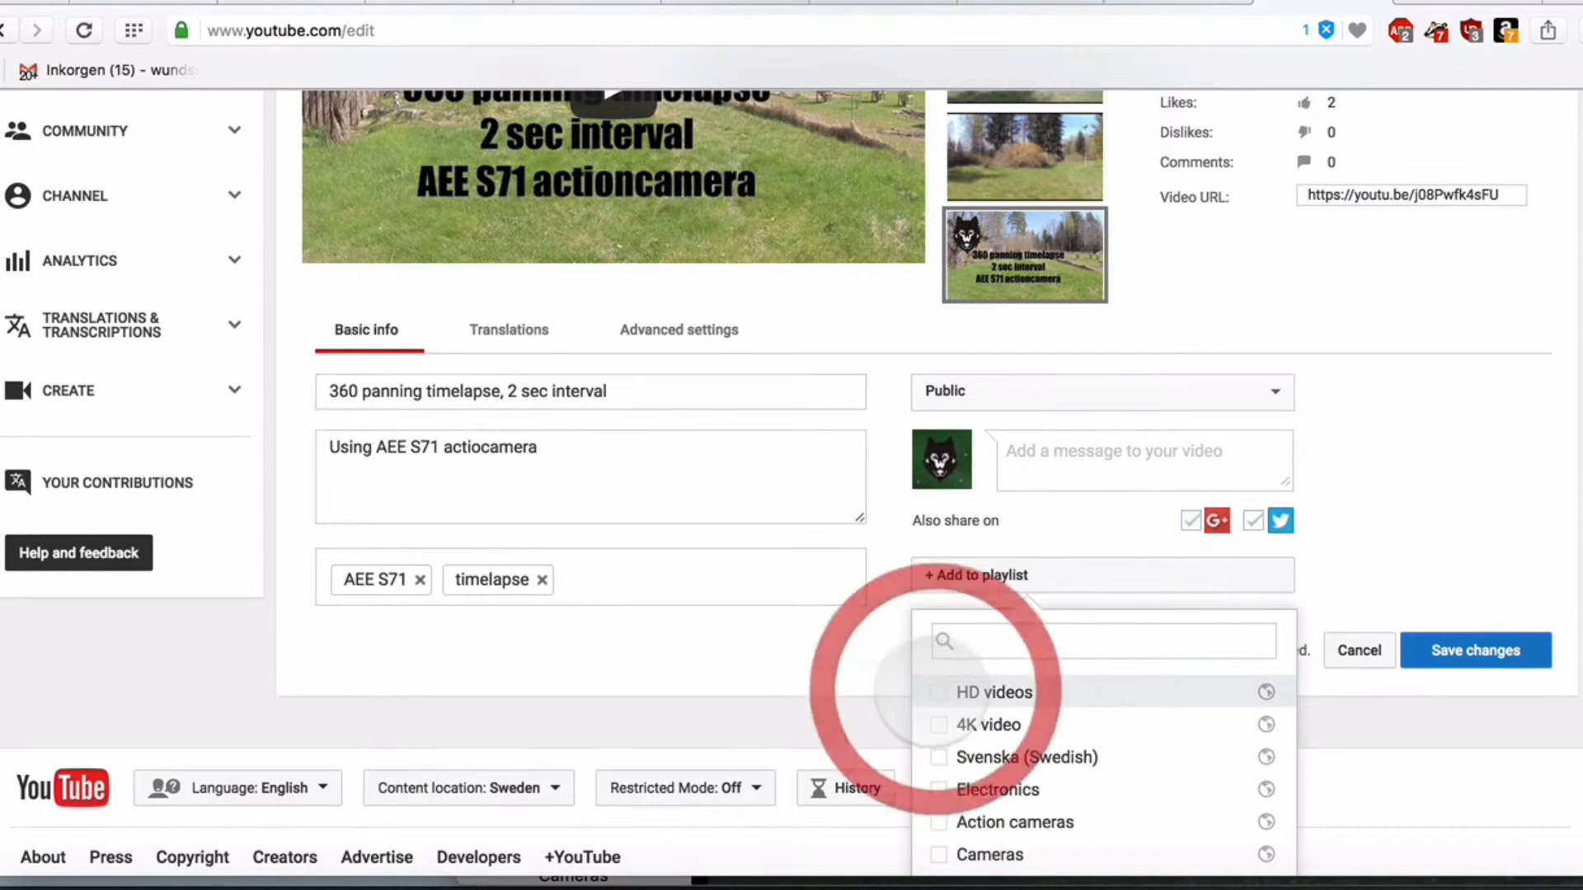
- Name the new playlist Timelapse and save the video's assignment to it
{"action": "scroll", "scroll_direction": "down", "scroll_amount": 3}
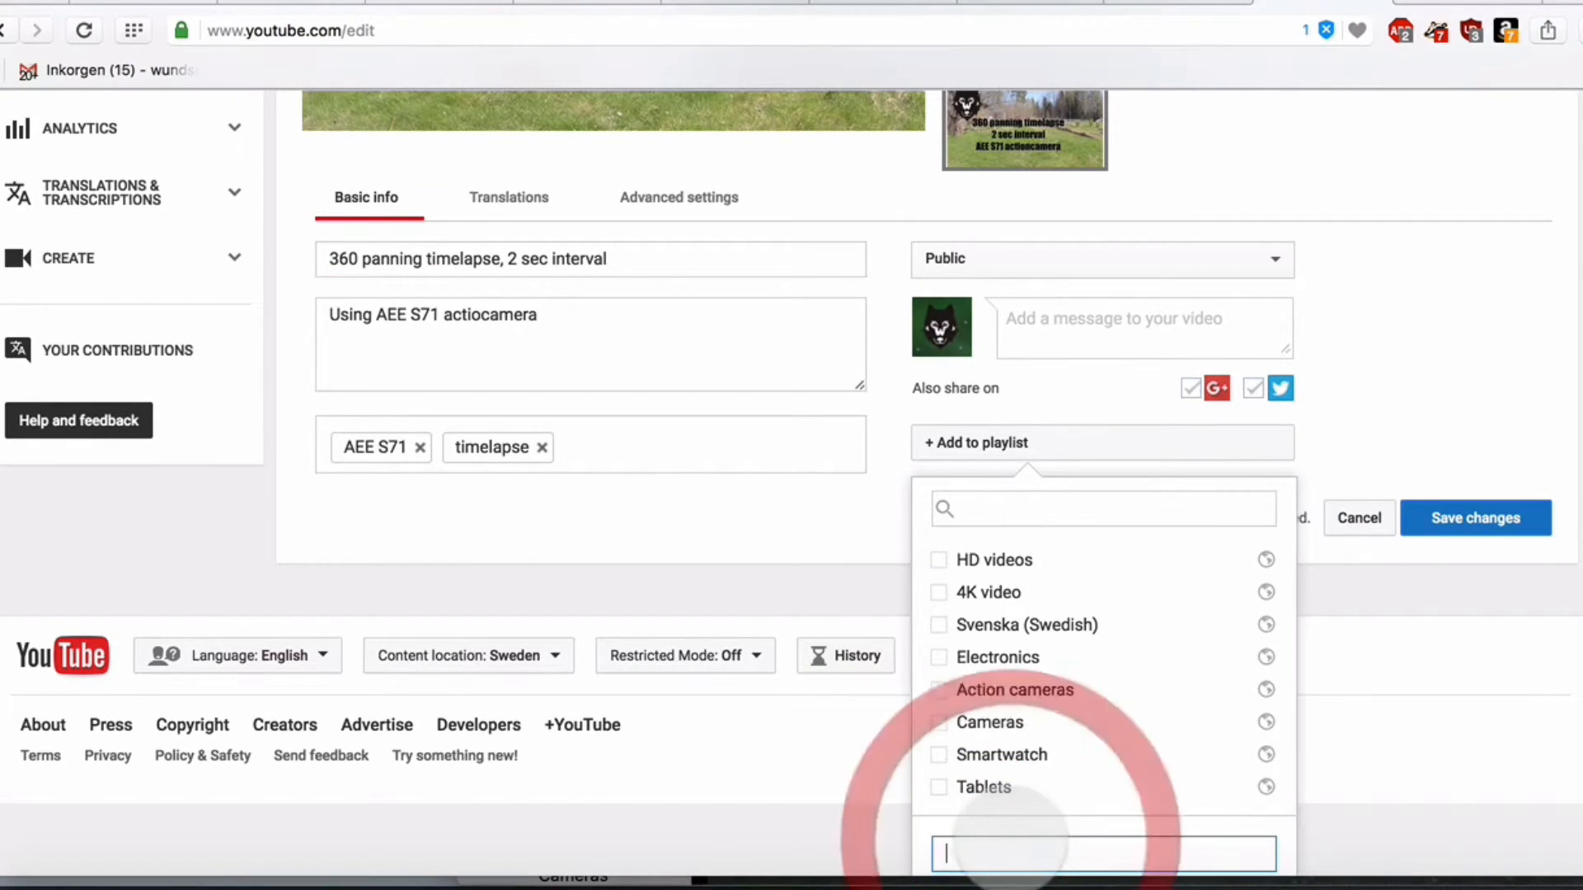
{"action": "type", "text": "T"}
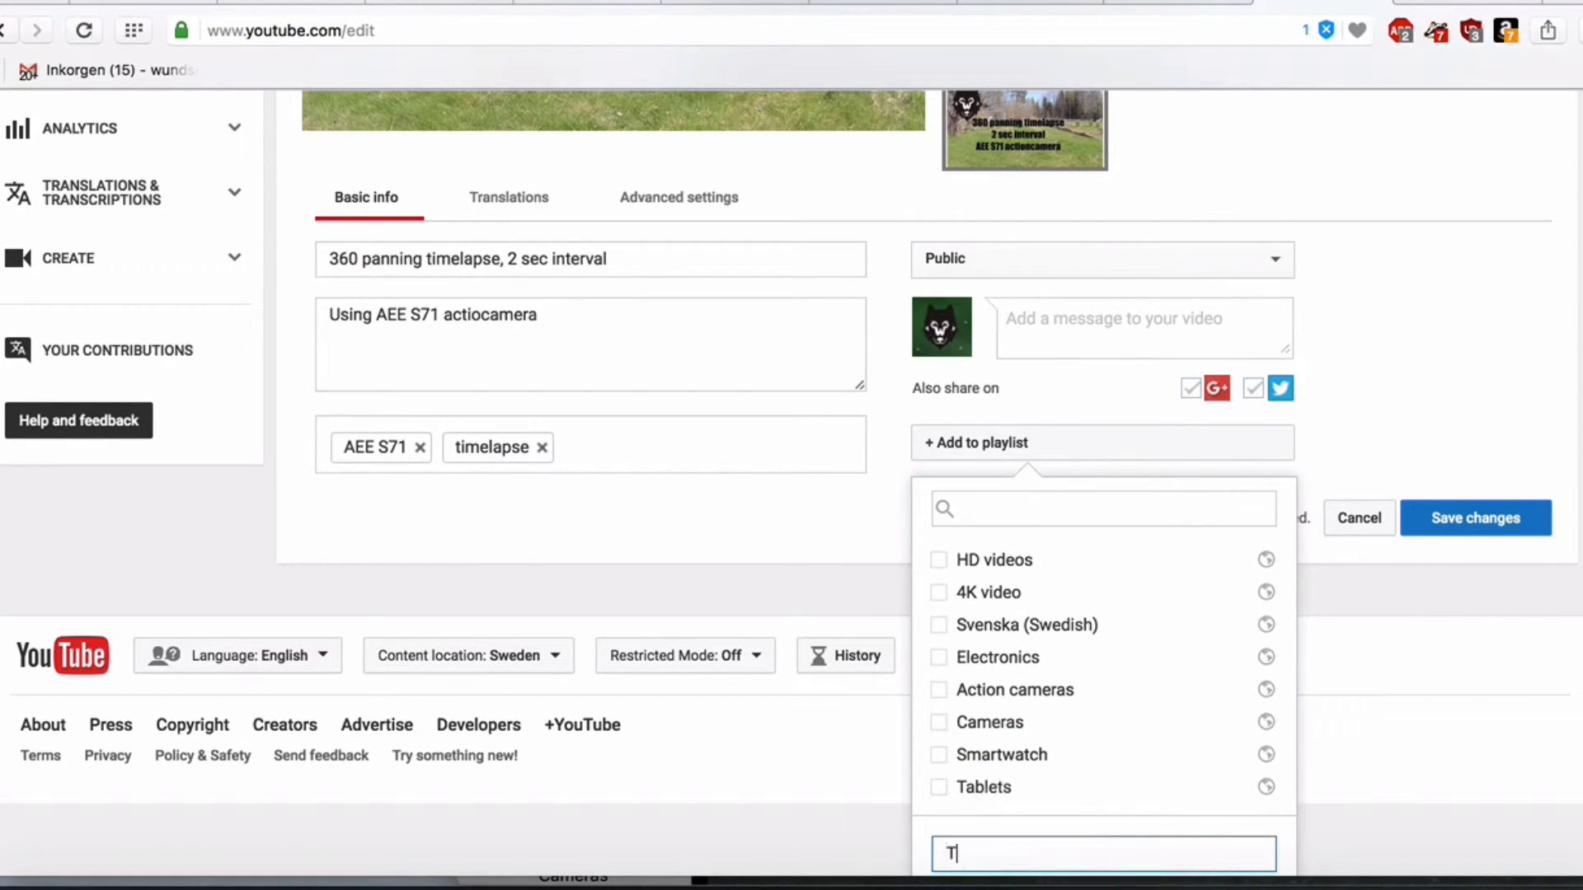
{"action": "type", "text": "ime"}
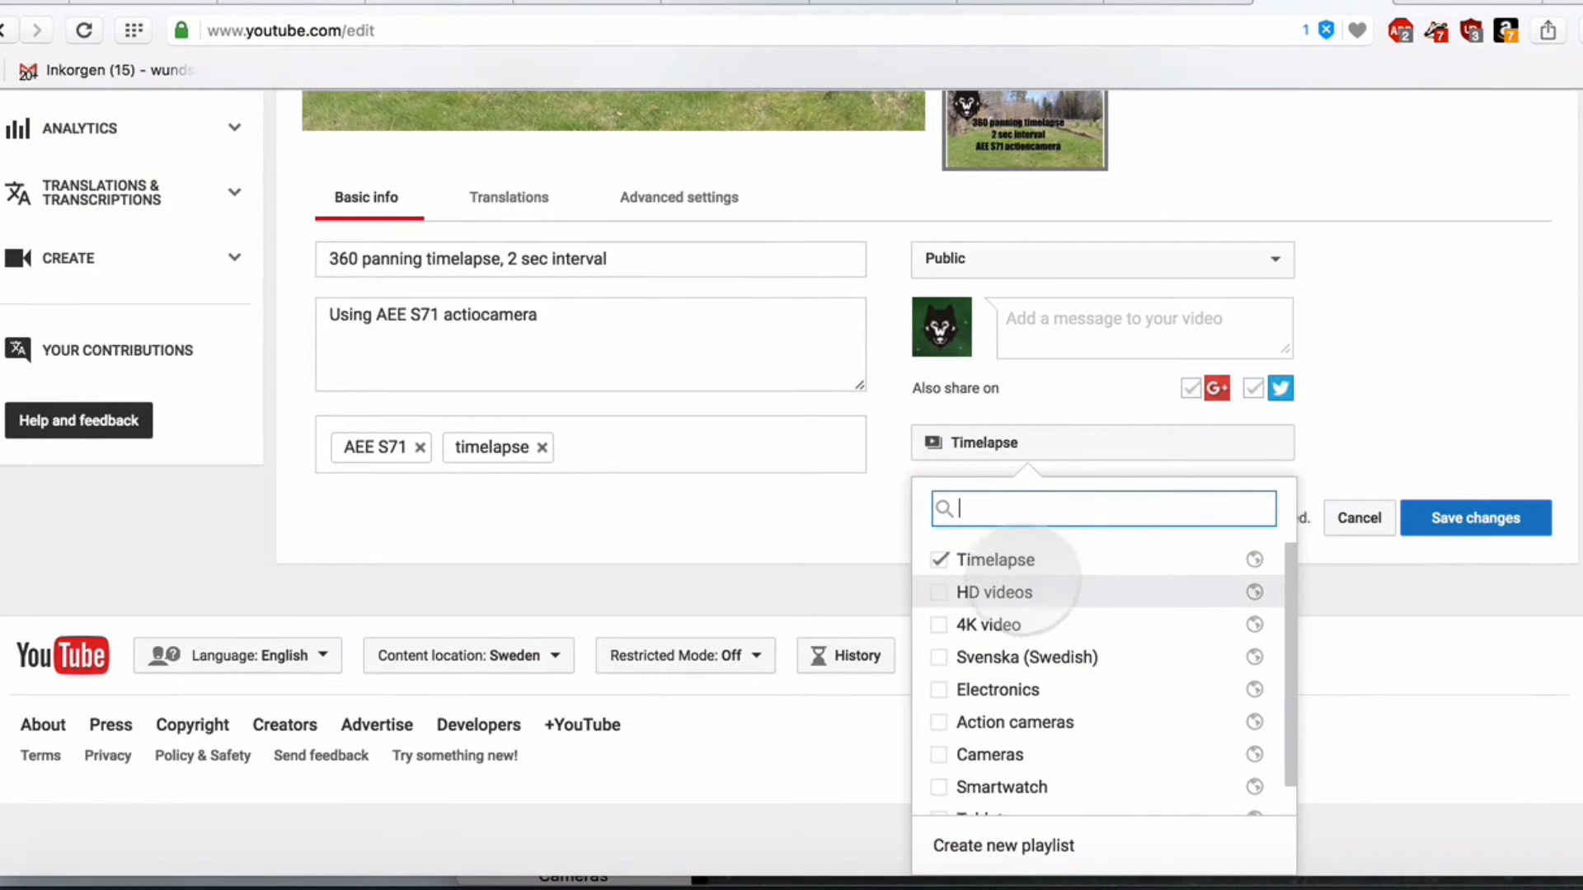
{"action": "left_click", "coordinate": [1476, 518]}
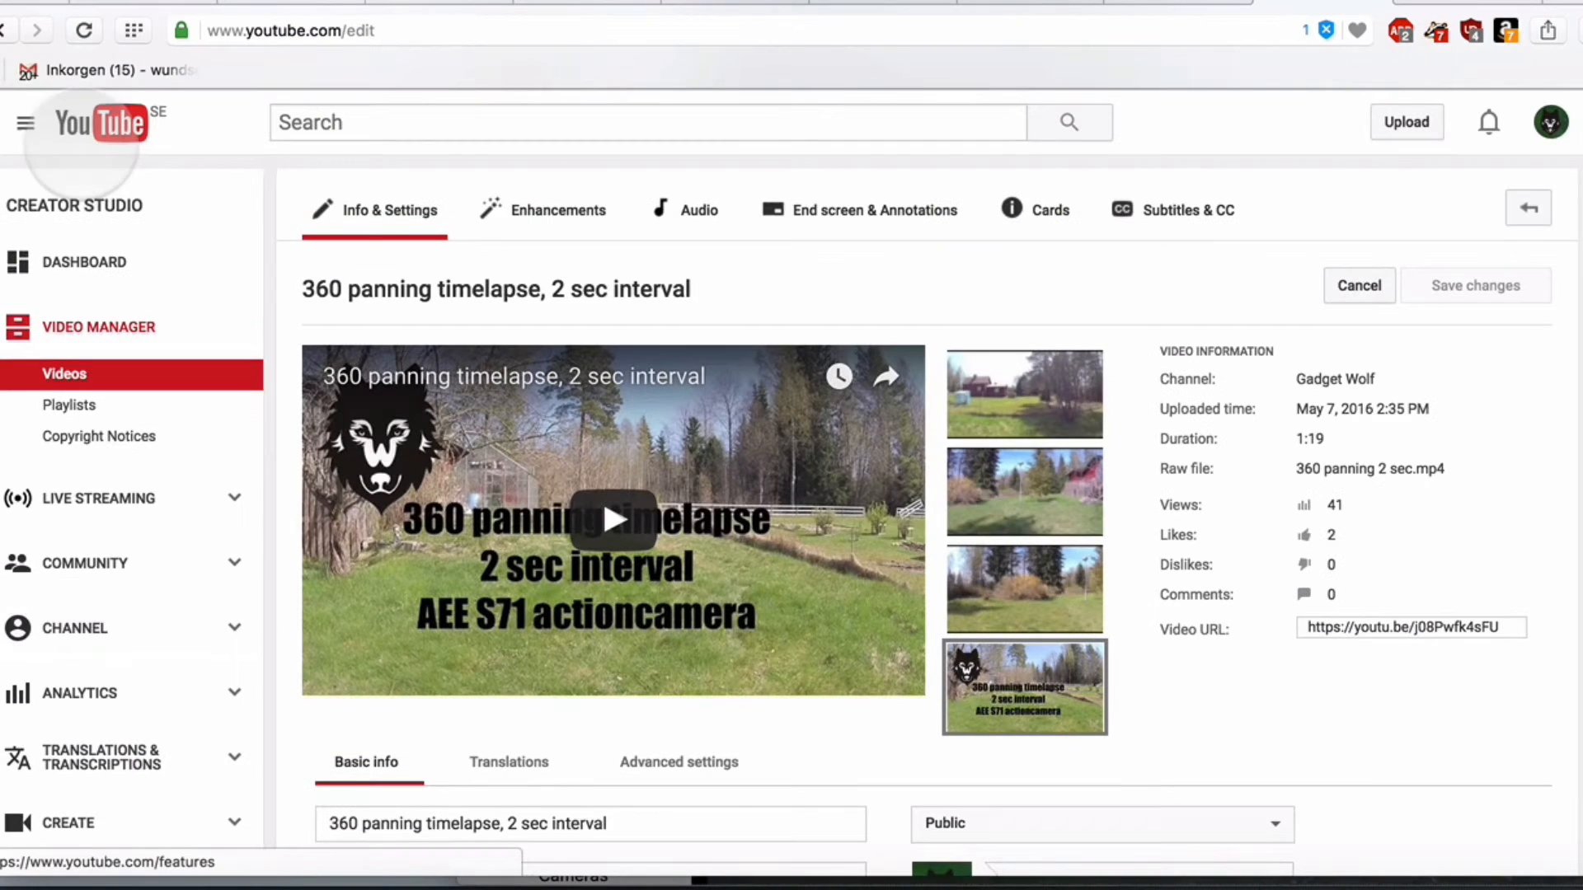
- View the Timelapse playlist on the channel, holding only the 360 panning timelapse video
{"action": "left_click", "coordinate": [25, 124]}
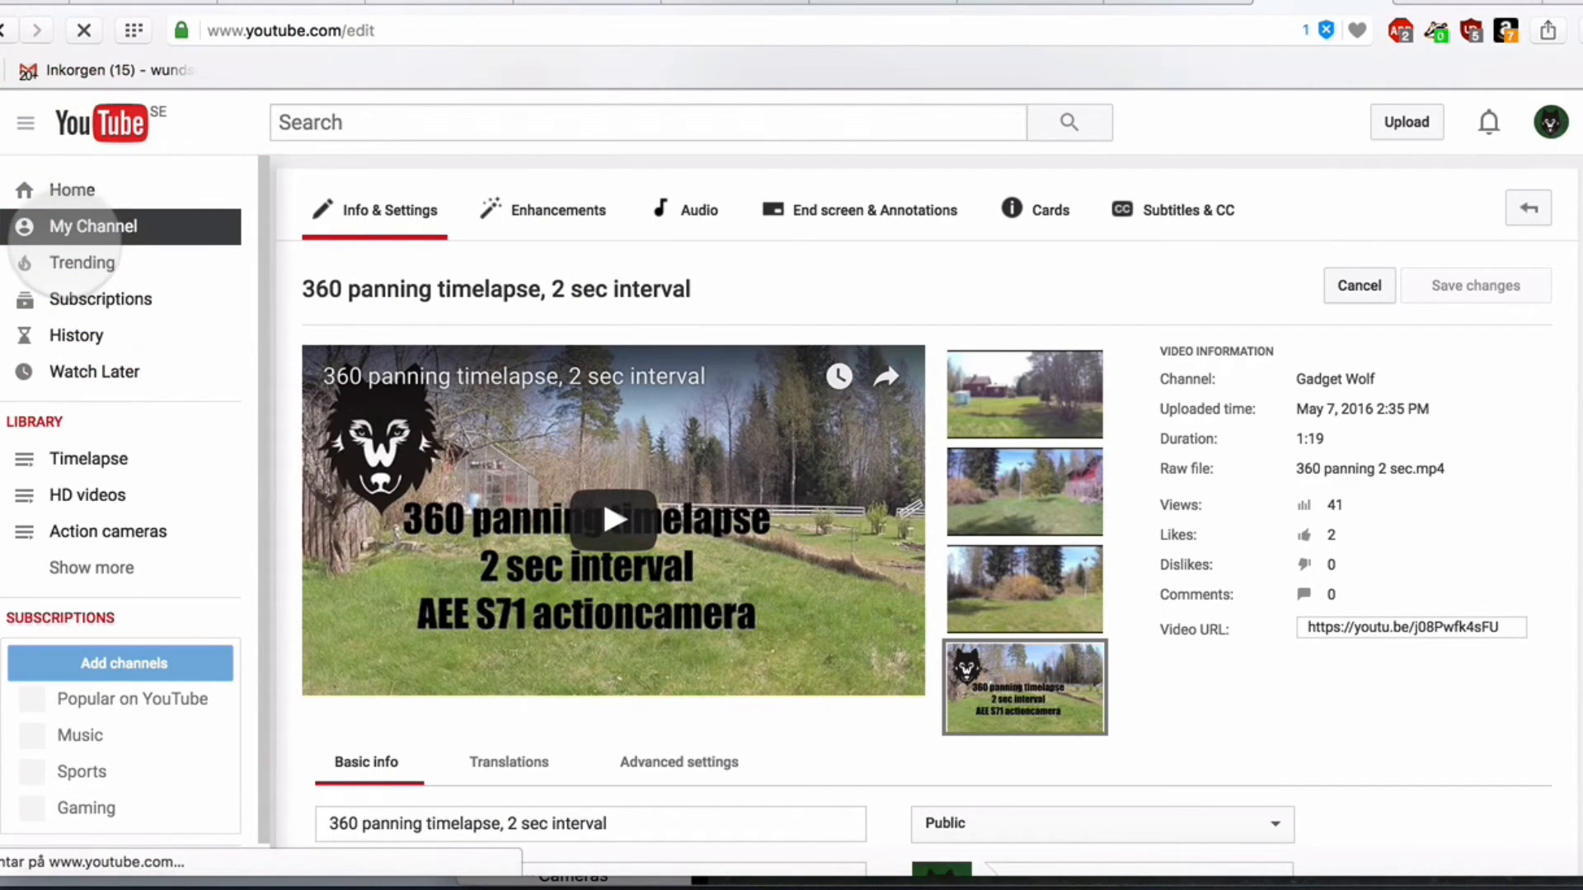
{"action": "left_click", "coordinate": [92, 226]}
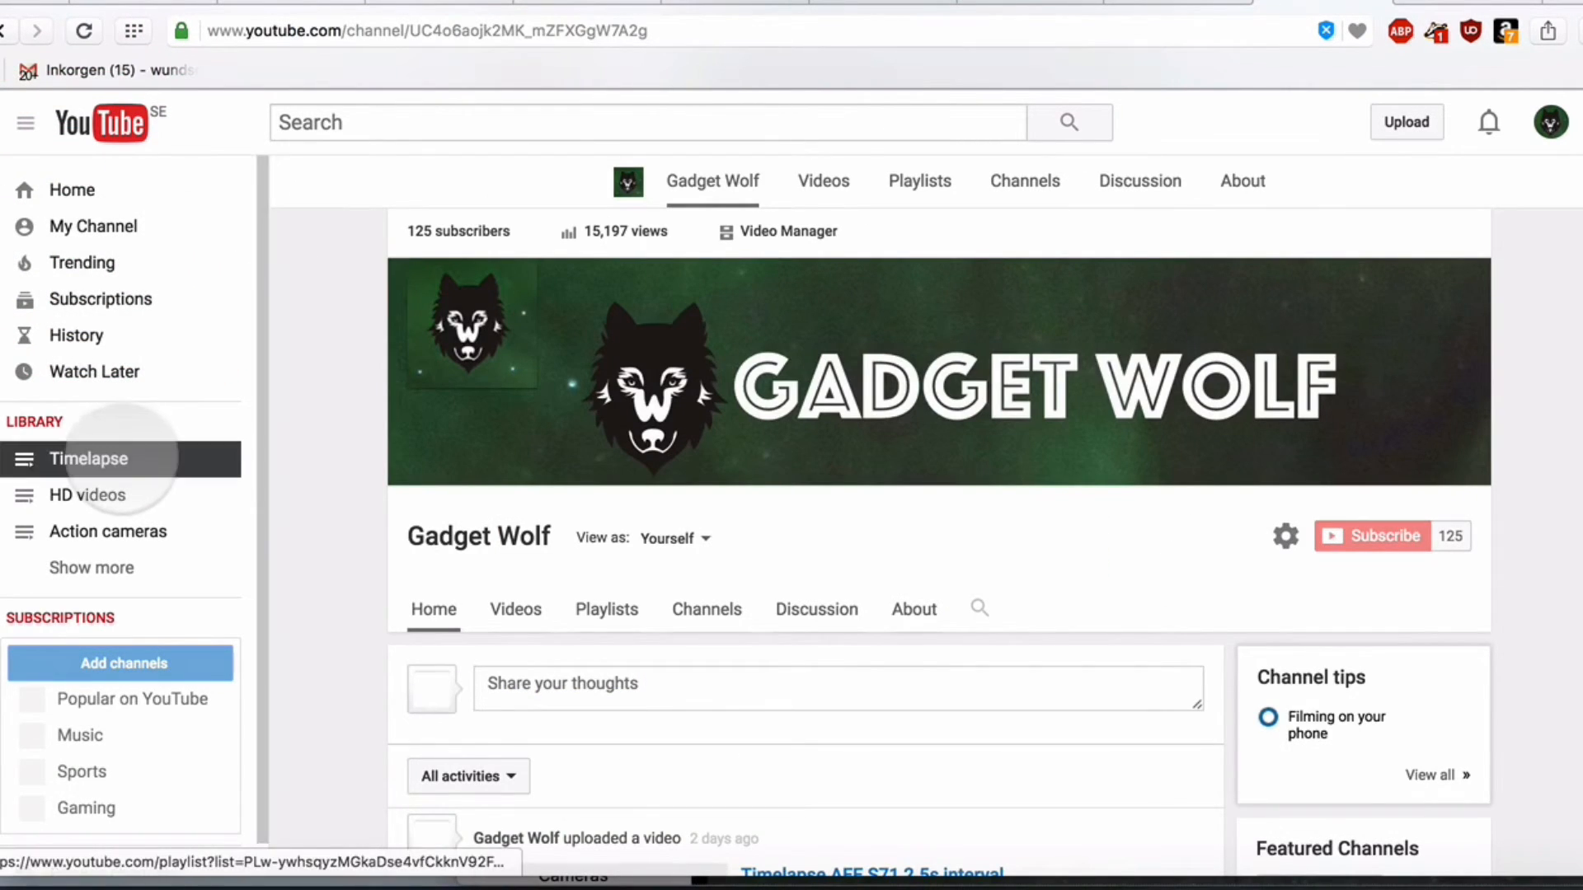
{"action": "left_click", "coordinate": [89, 459]}
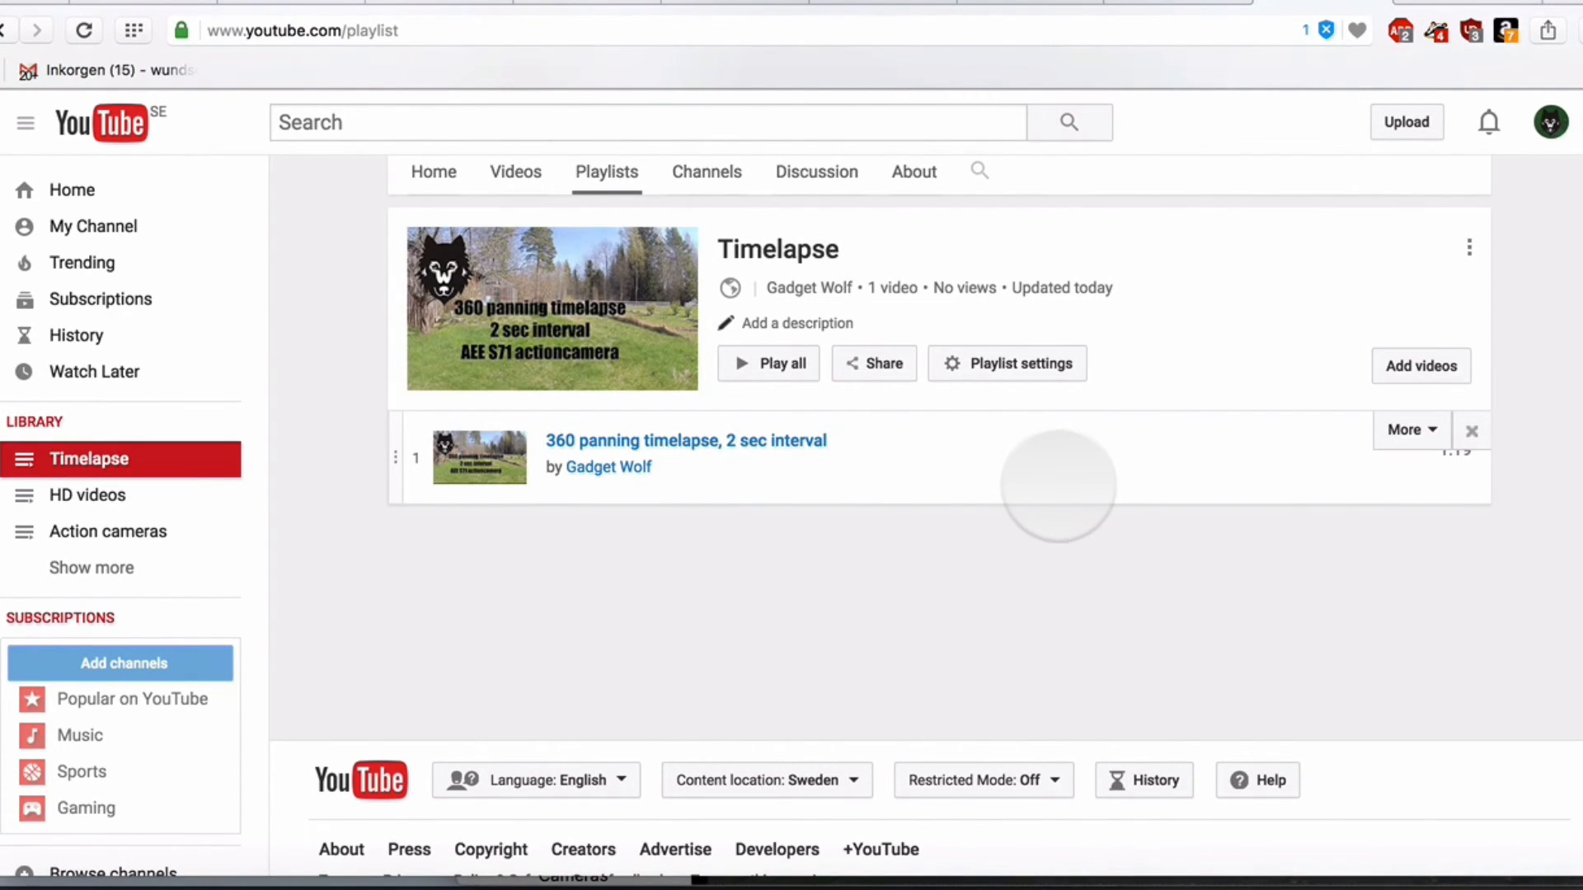
{"action": "mouse_move", "coordinate": [1020, 468]}
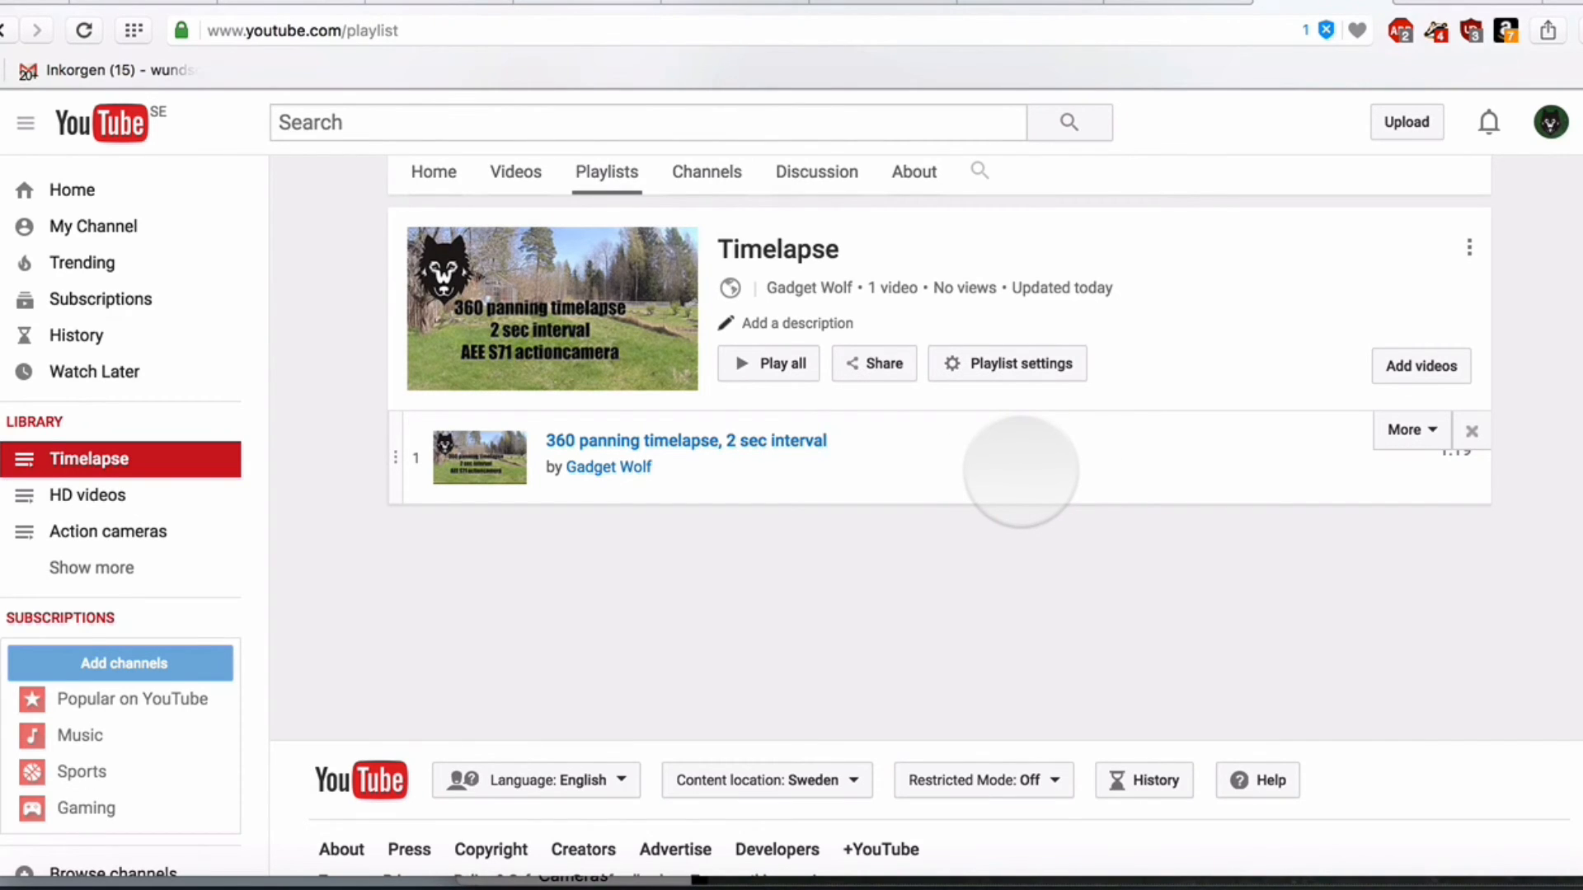